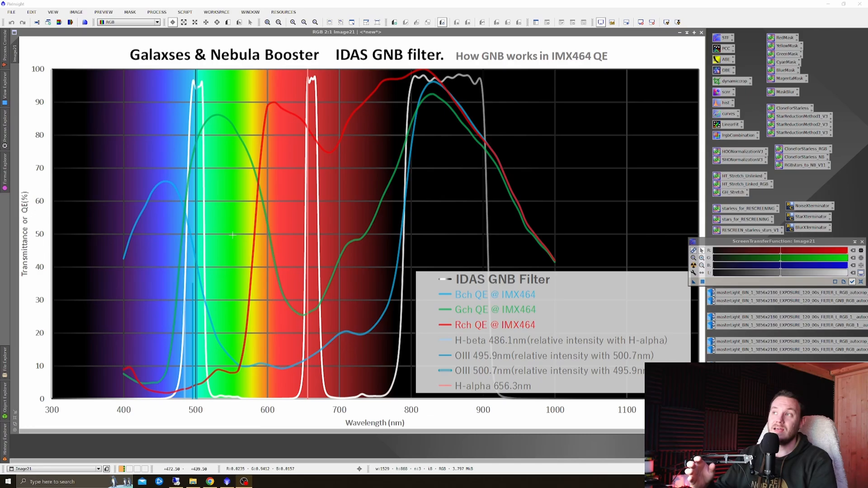
mouse_move(224, 238)
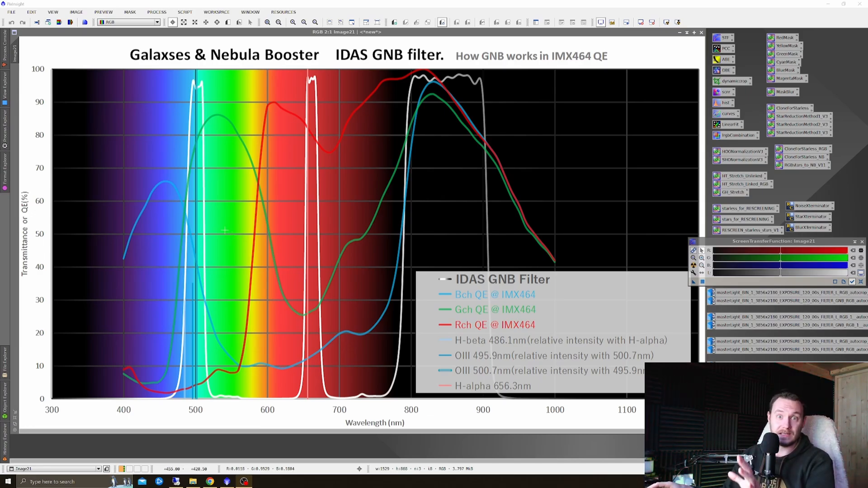
mouse_move(262, 246)
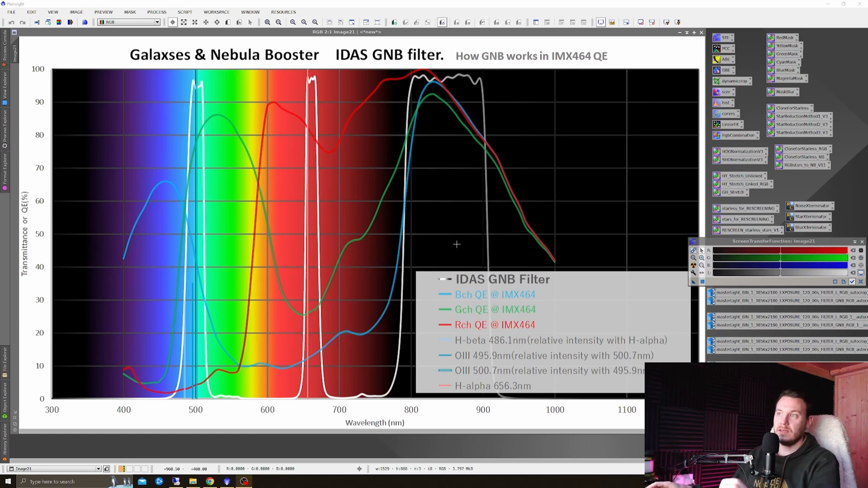
mouse_move(494, 266)
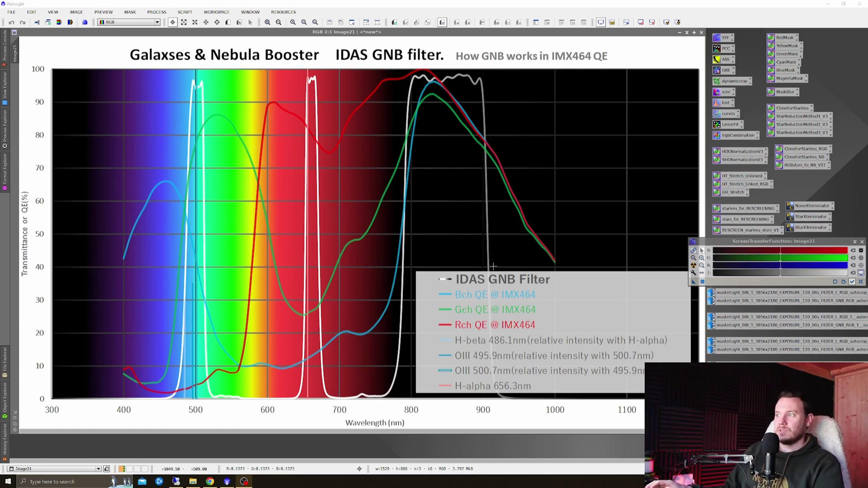
mouse_move(522, 318)
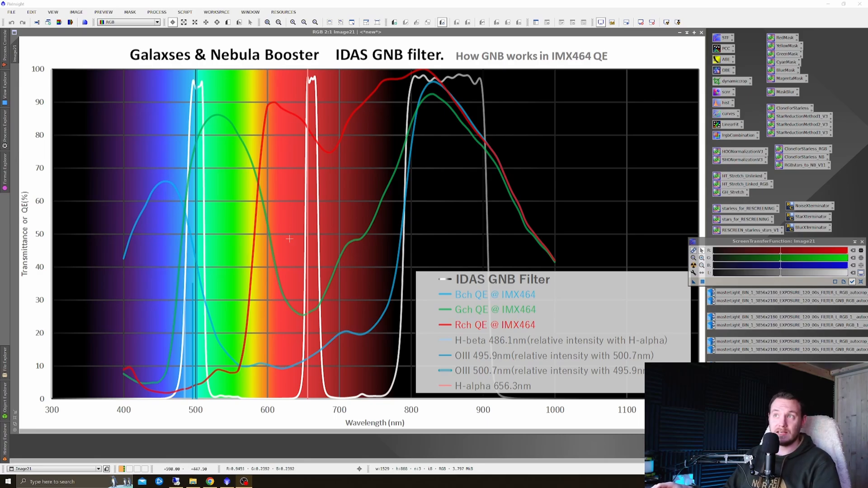
mouse_move(363, 123)
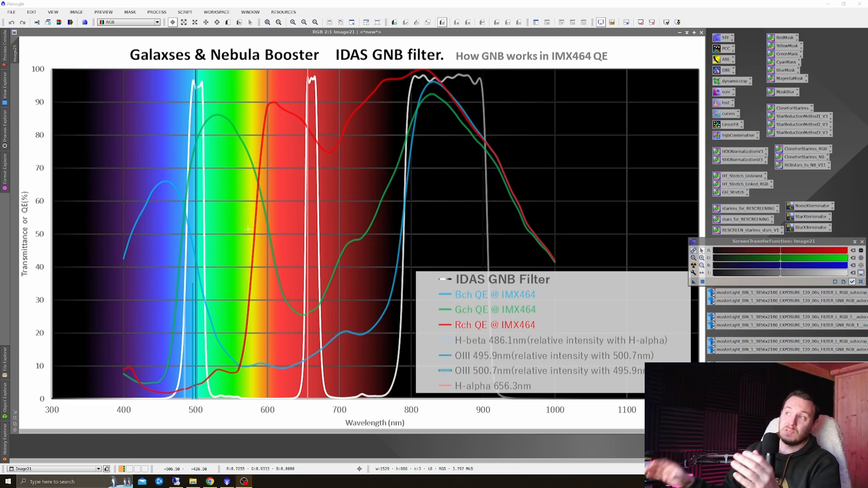
mouse_move(390, 272)
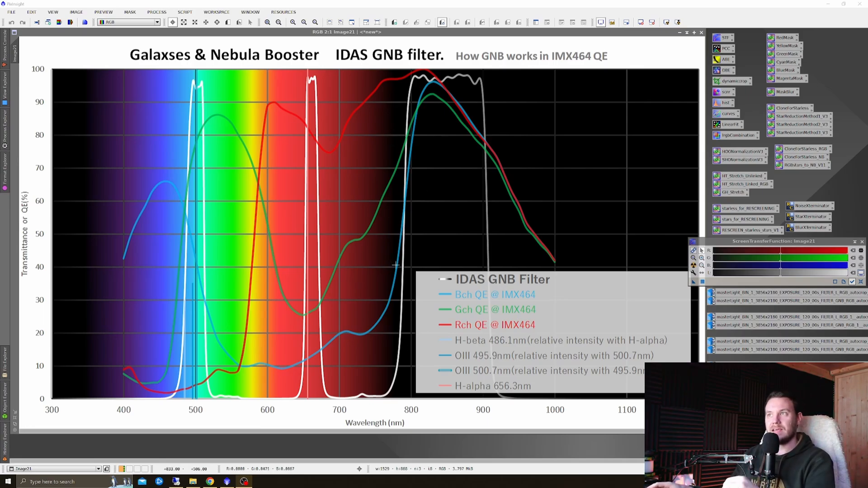
mouse_move(402, 362)
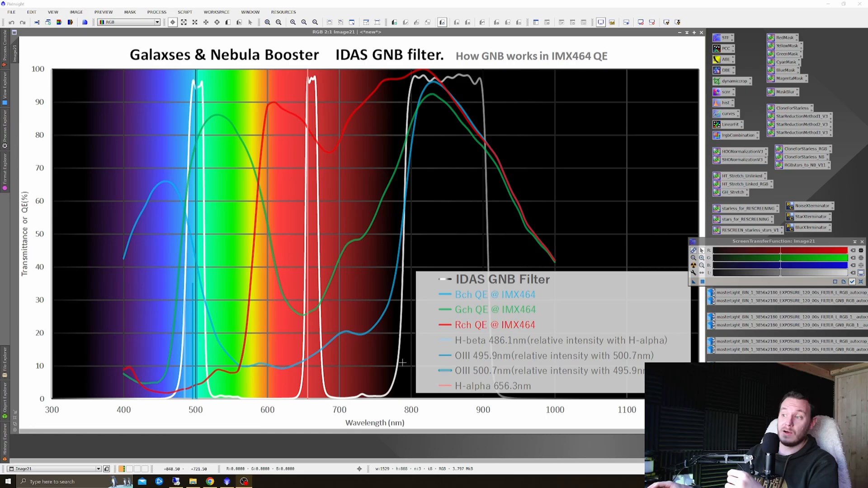
mouse_move(459, 81)
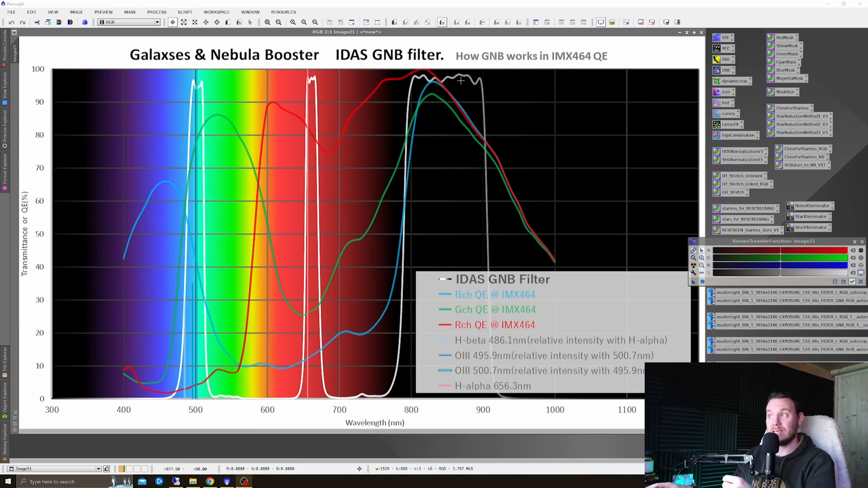
mouse_move(454, 97)
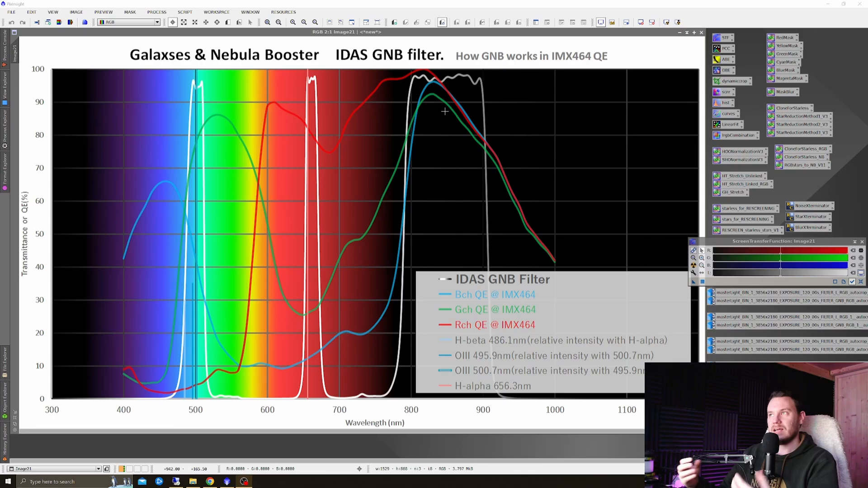
mouse_move(432, 94)
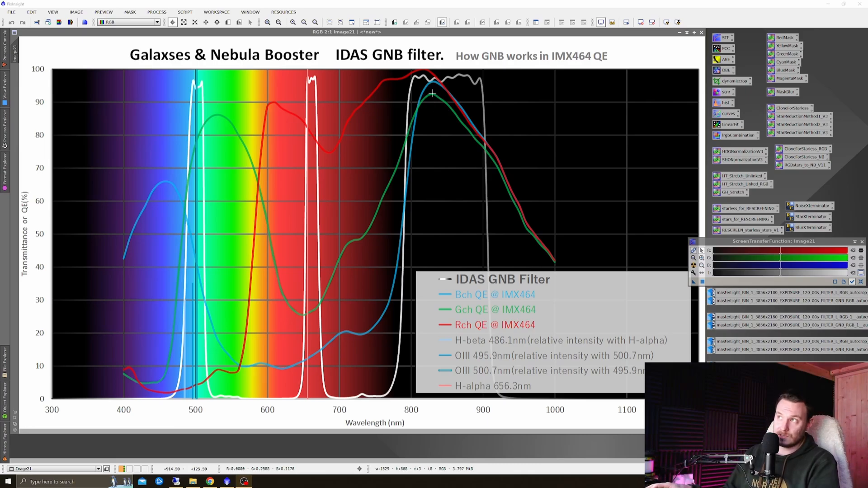
mouse_move(435, 95)
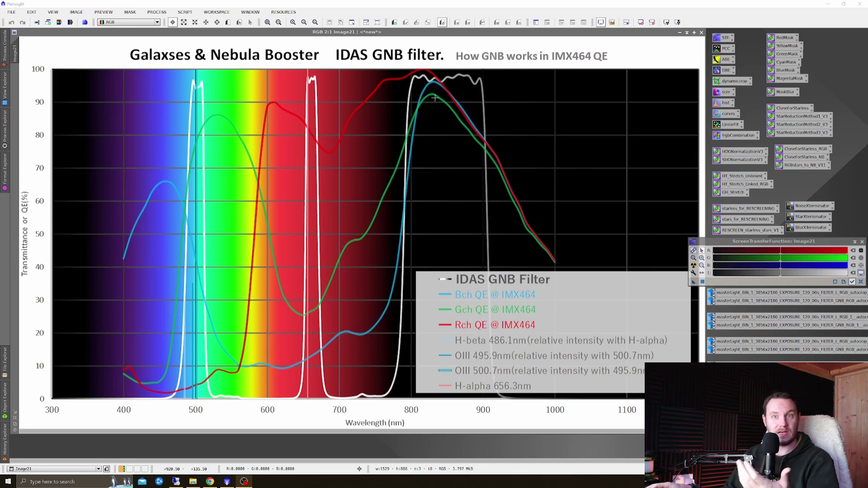
mouse_move(437, 93)
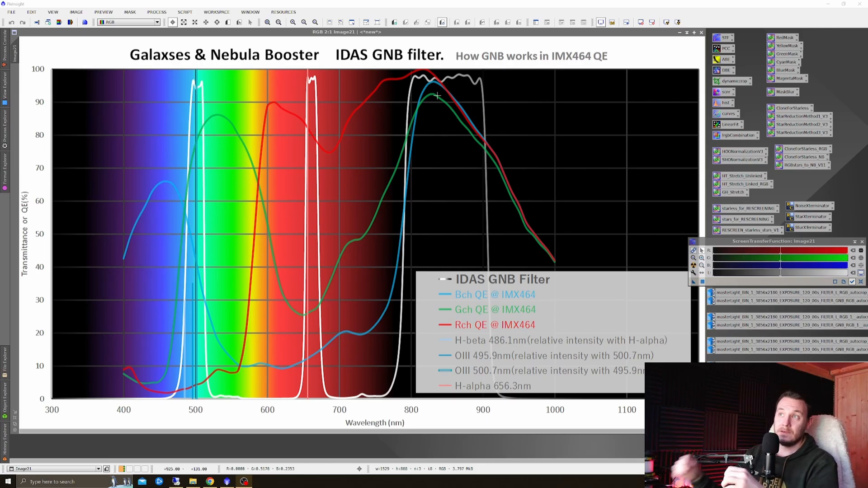
mouse_move(196, 232)
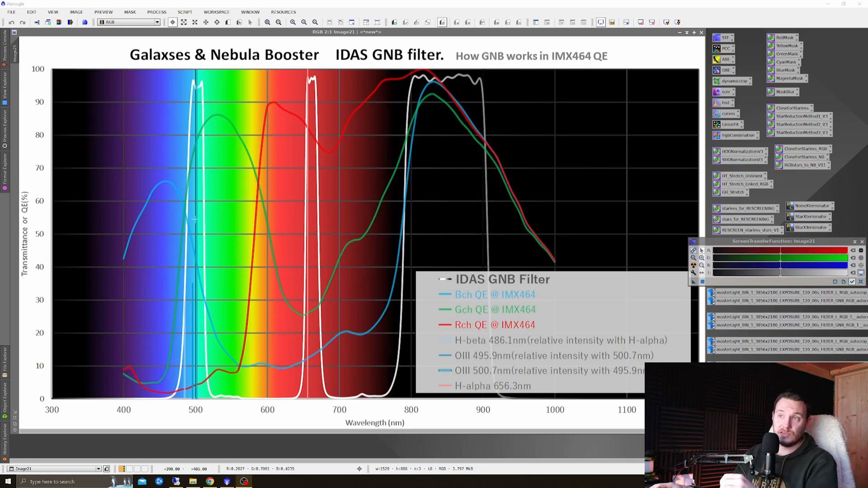
mouse_move(320, 234)
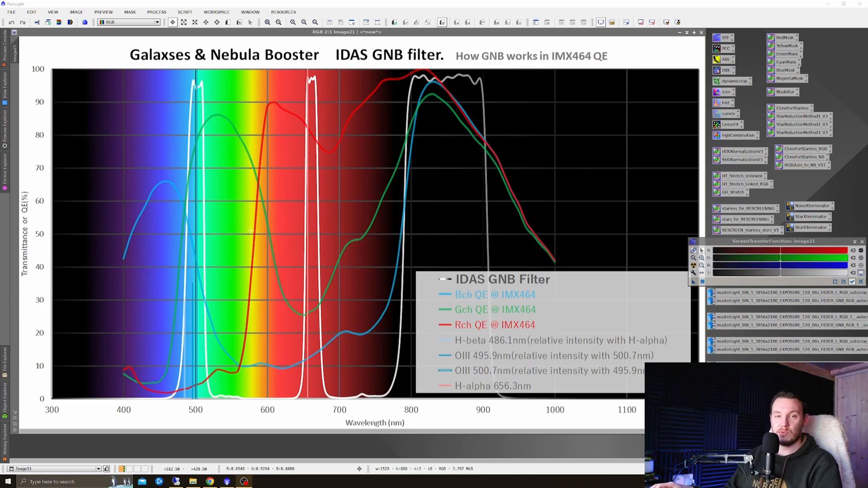
mouse_move(315, 243)
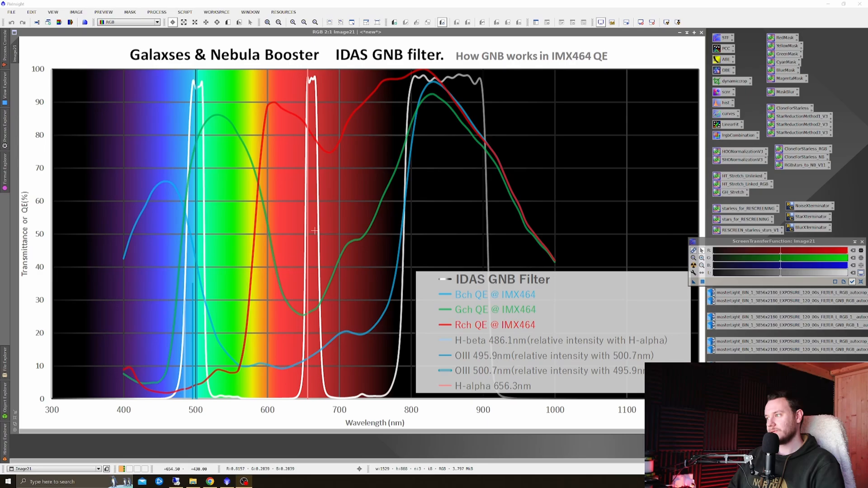
mouse_move(438, 187)
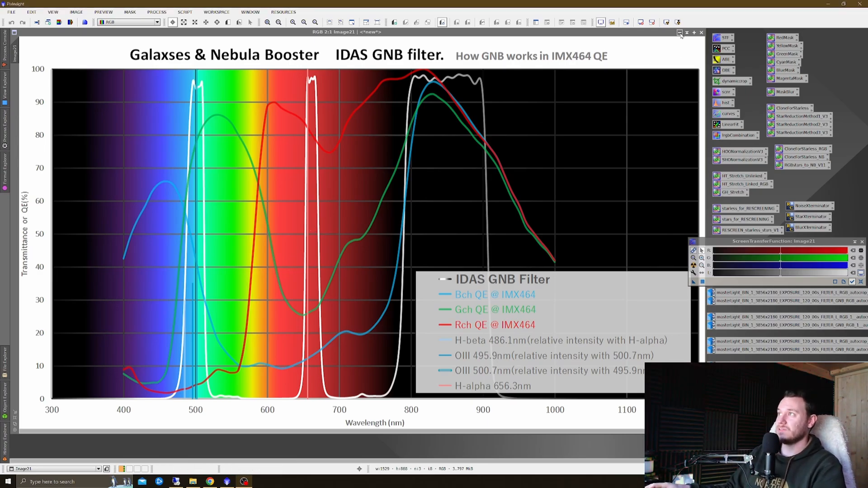
Step: Minimize the filter transmission chart and bring up the Baader L nebula integration
click(700, 33)
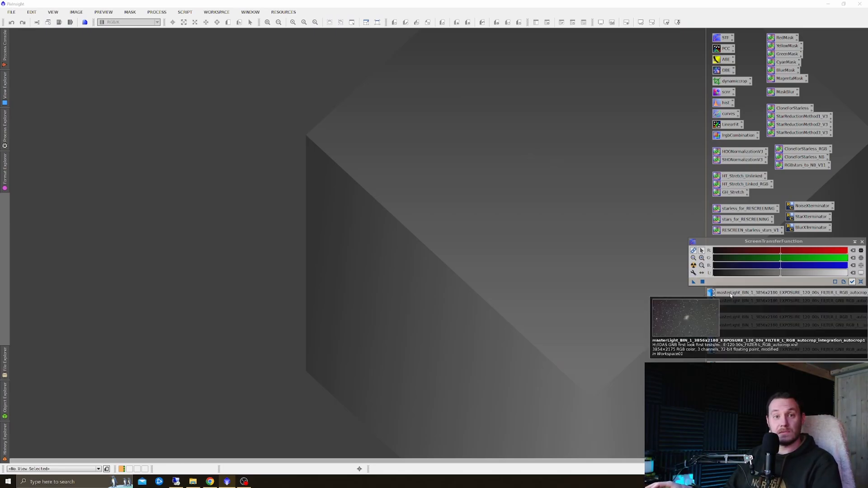
double_click(685, 319)
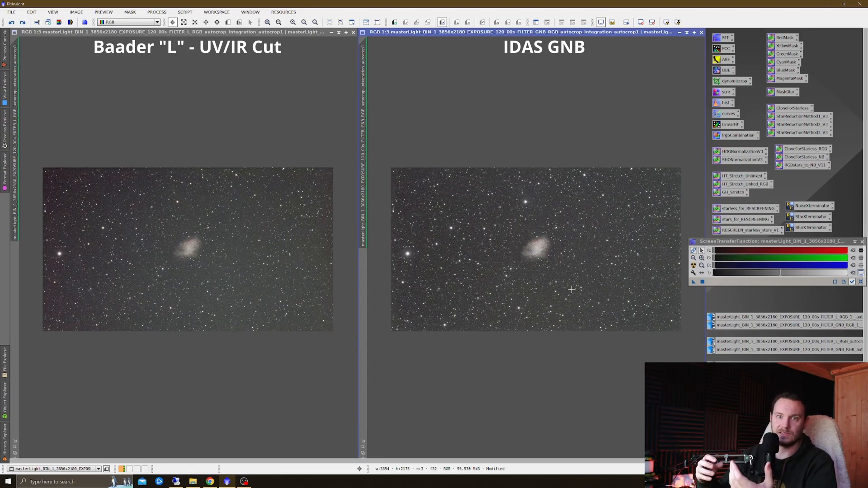
mouse_move(583, 278)
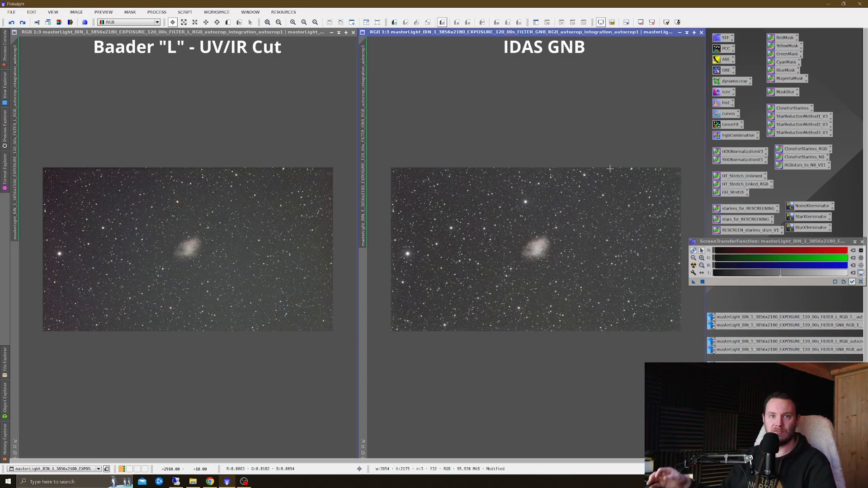
mouse_move(193, 252)
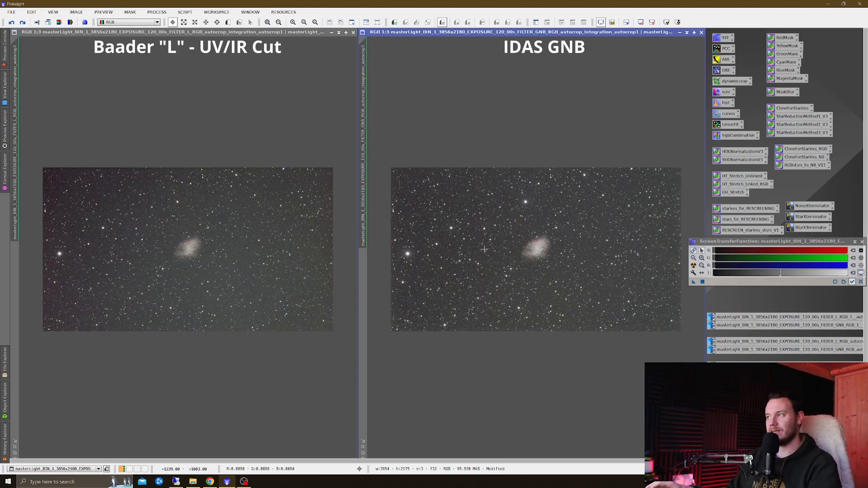
mouse_move(530, 265)
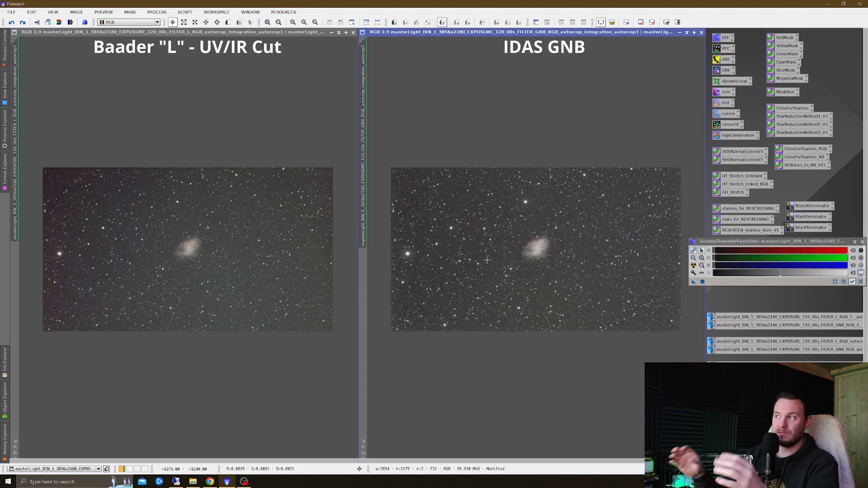
mouse_move(536, 231)
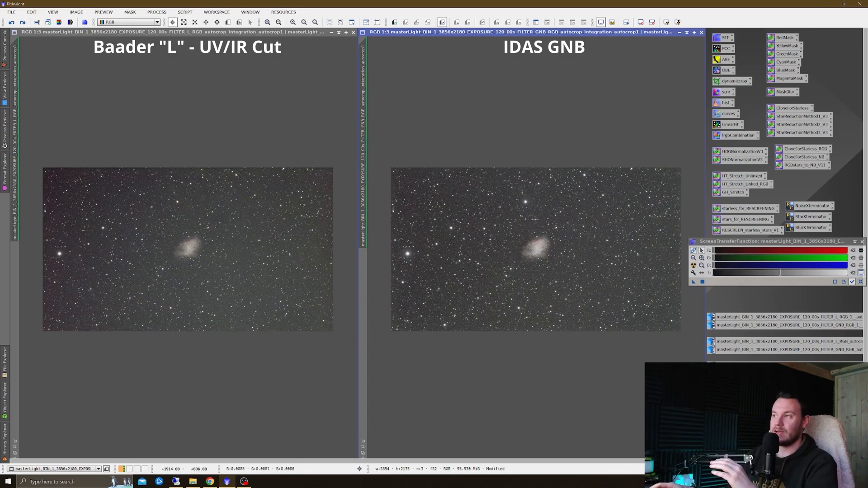
mouse_move(528, 269)
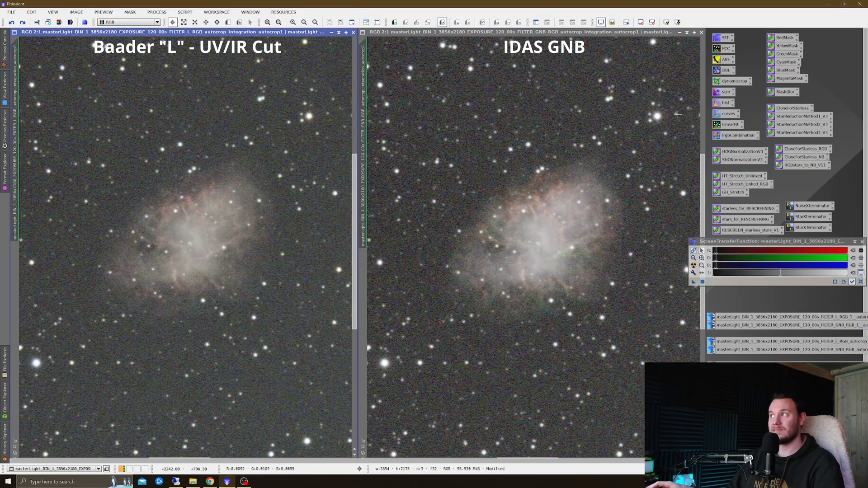
mouse_move(657, 125)
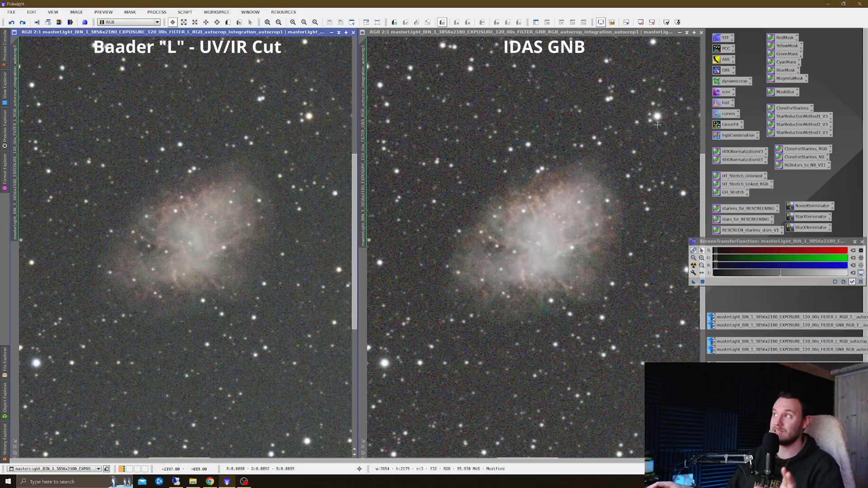
mouse_move(478, 120)
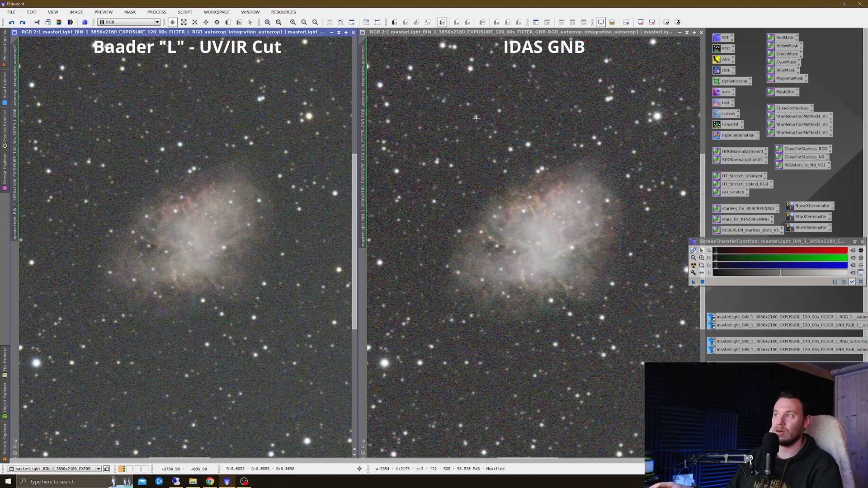
mouse_move(421, 94)
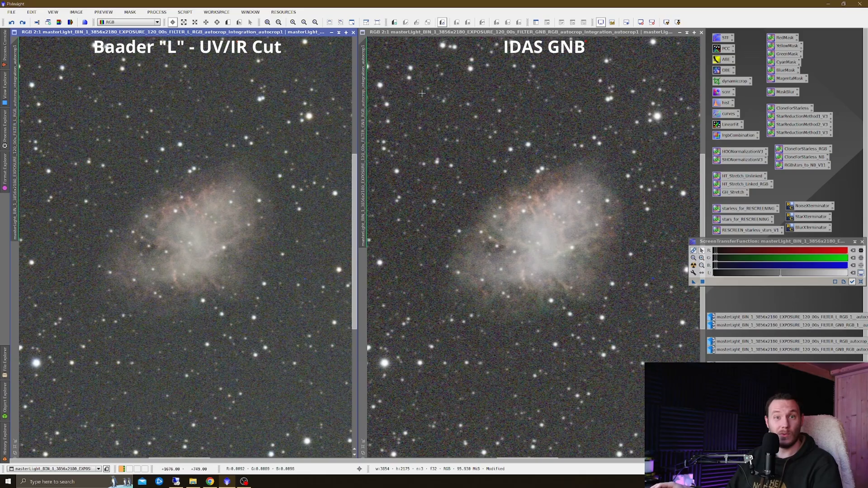
mouse_move(546, 75)
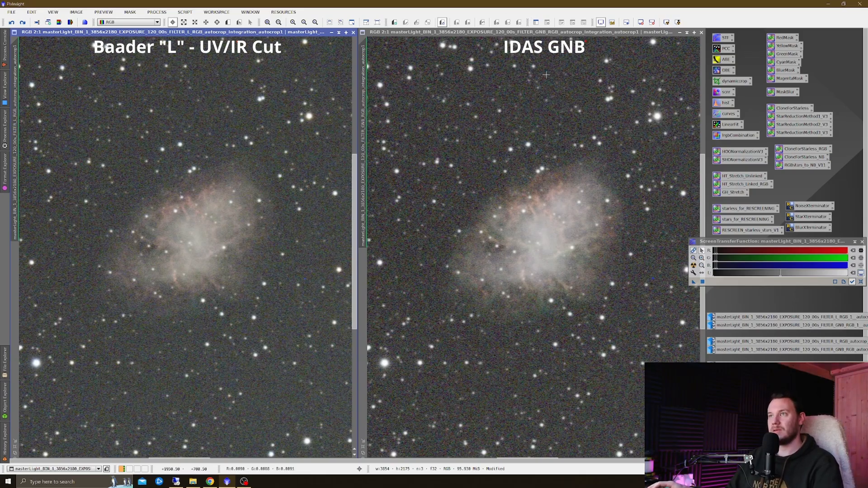
mouse_move(308, 117)
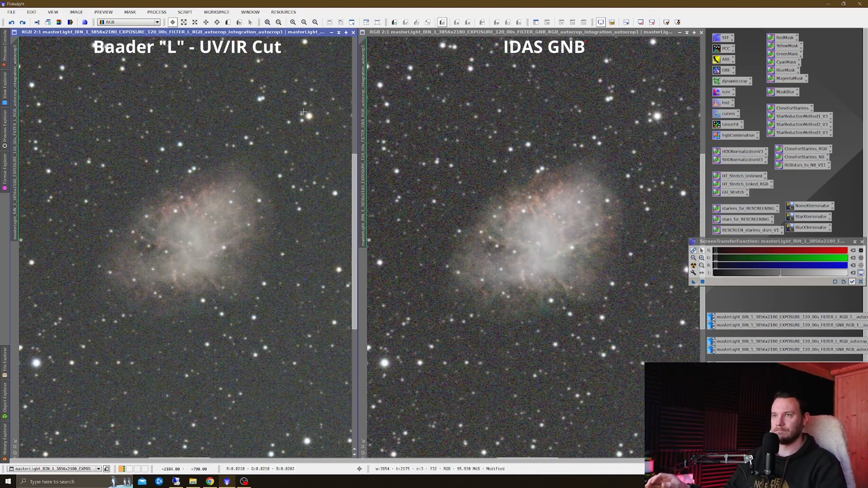
mouse_move(292, 237)
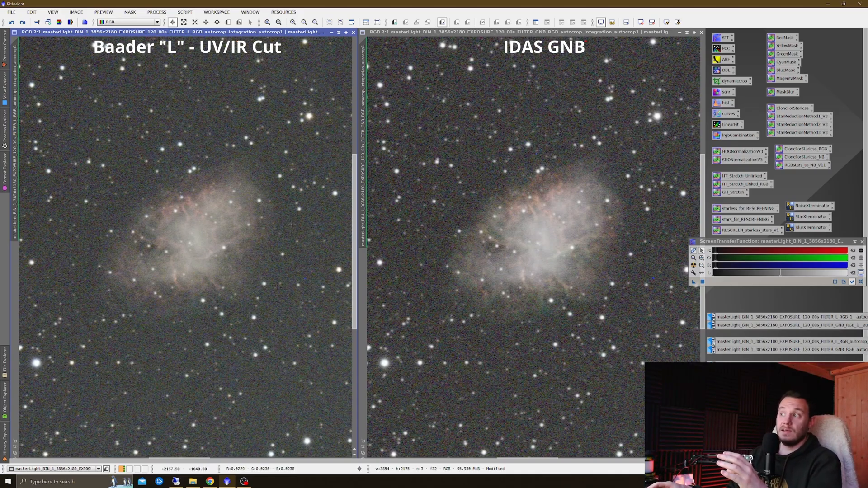
mouse_move(524, 245)
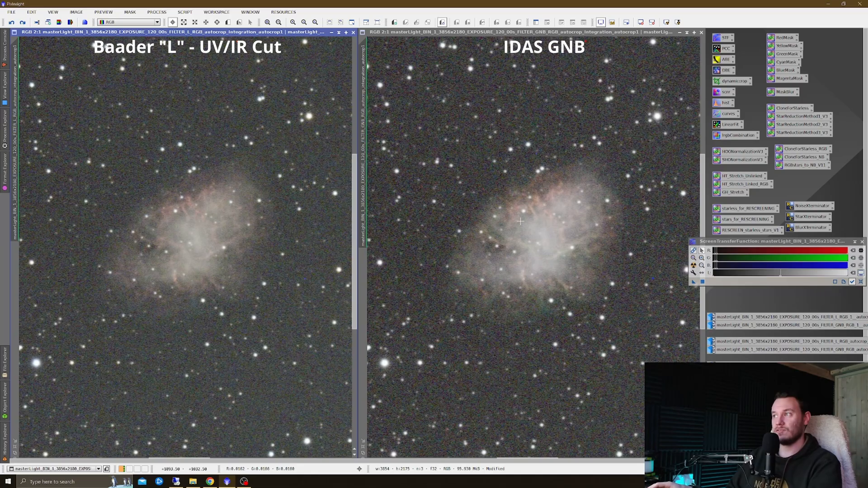
right_click(229, 216)
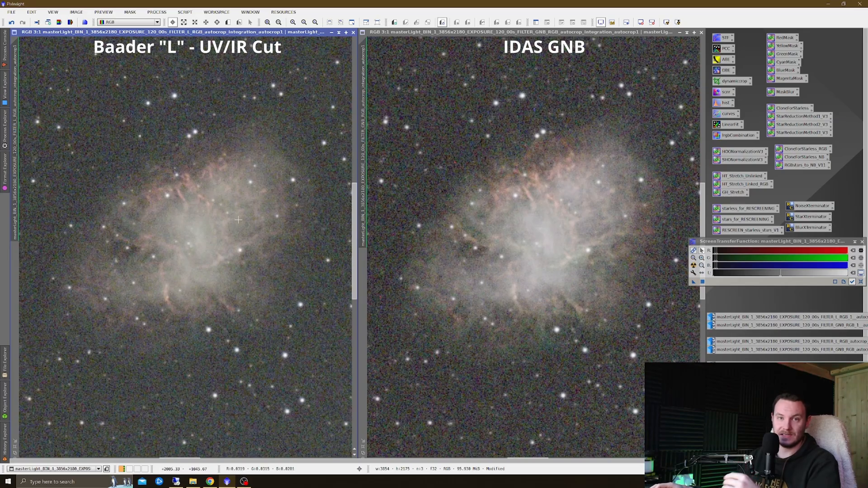
mouse_move(241, 239)
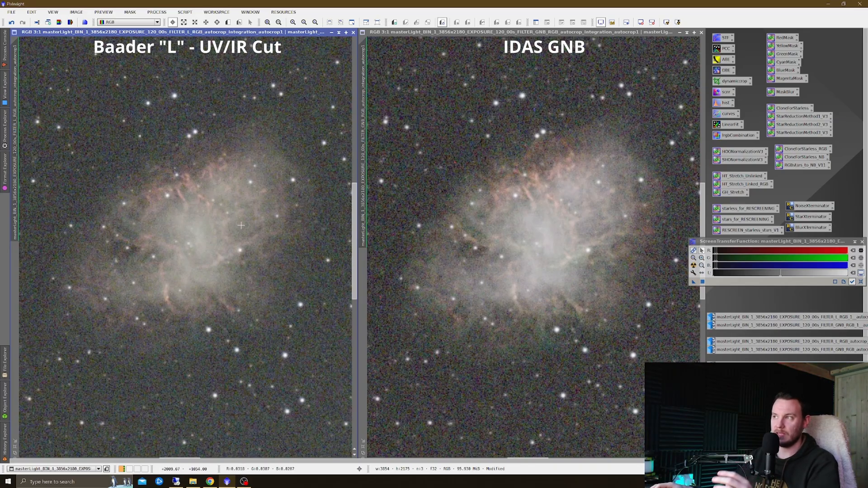
mouse_move(513, 242)
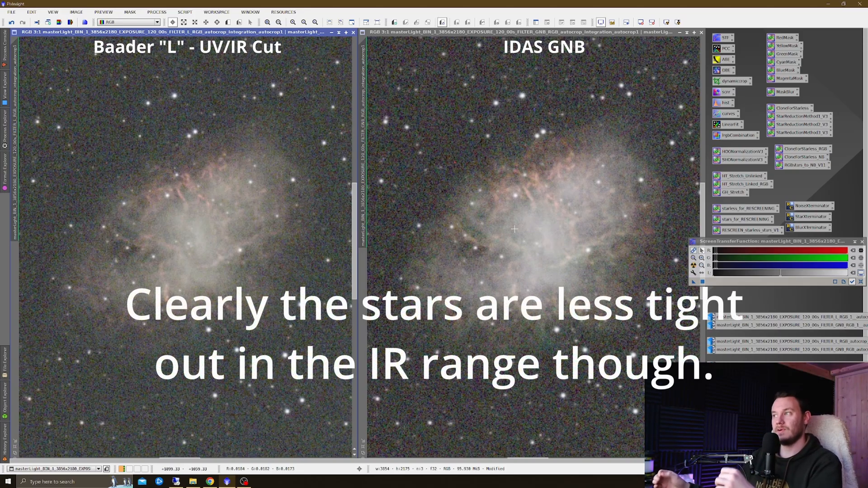
mouse_move(479, 206)
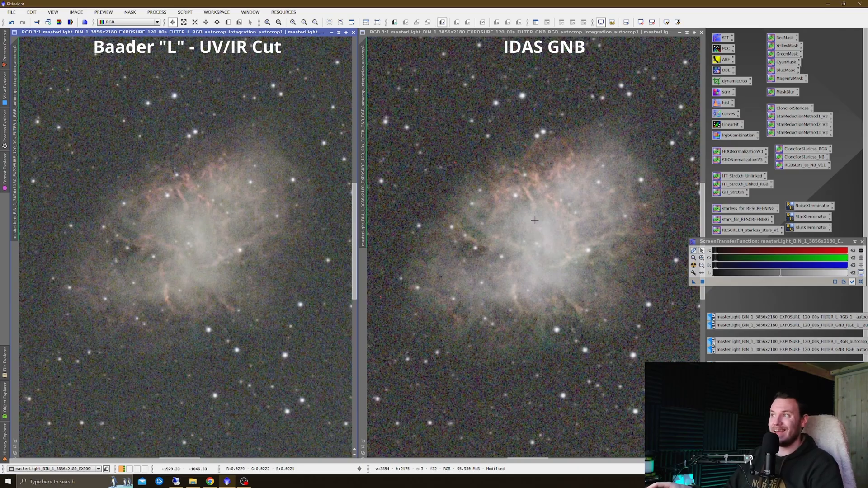
mouse_move(178, 175)
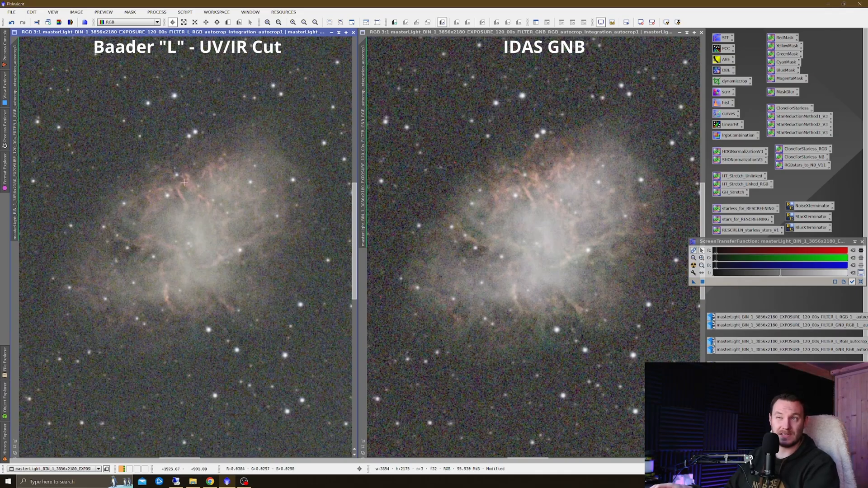
mouse_move(531, 172)
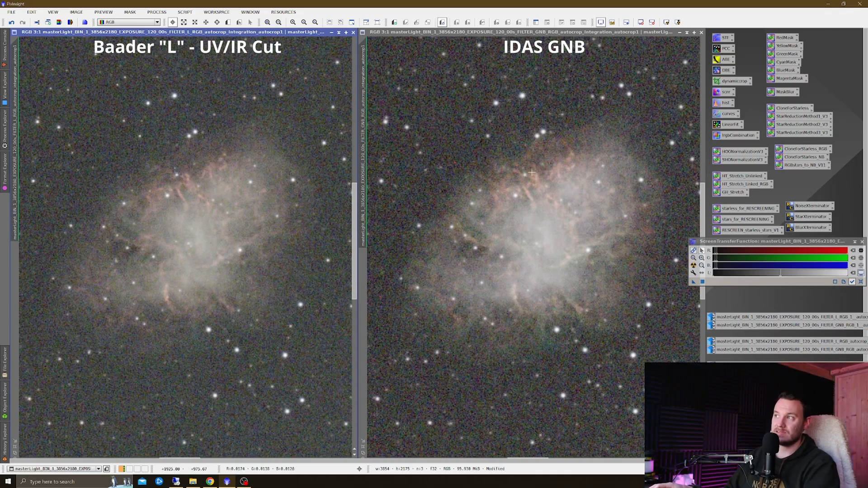
mouse_move(525, 167)
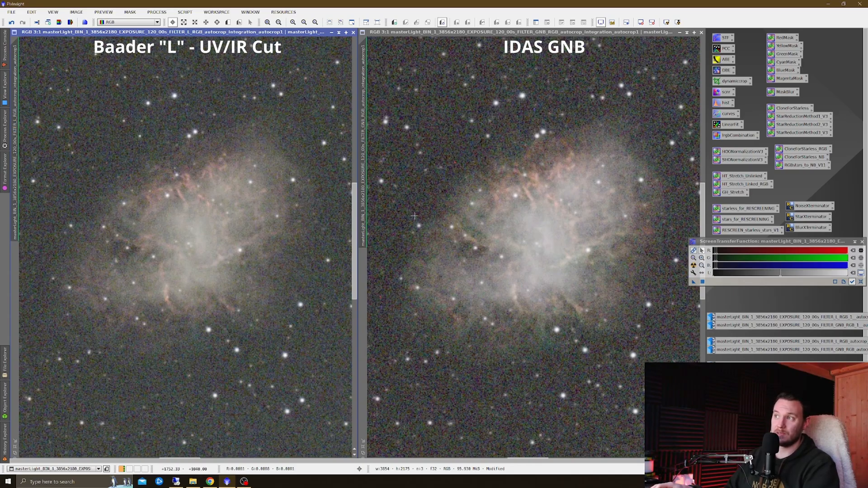
mouse_move(313, 235)
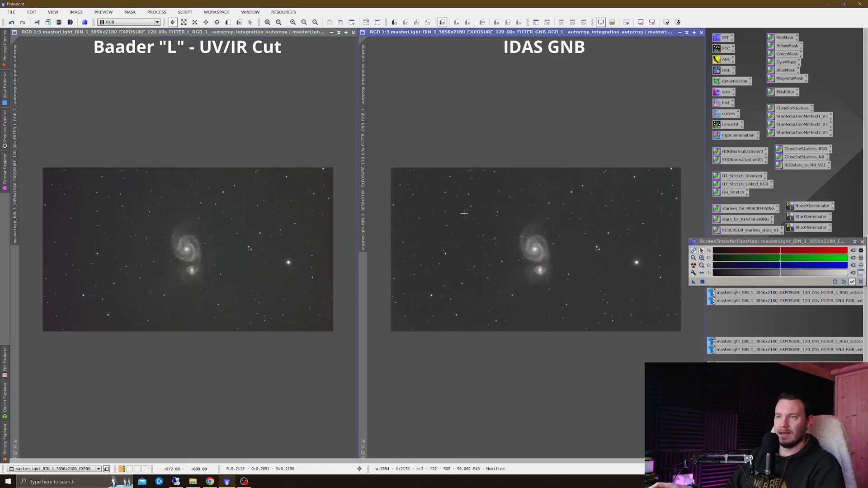
mouse_move(436, 233)
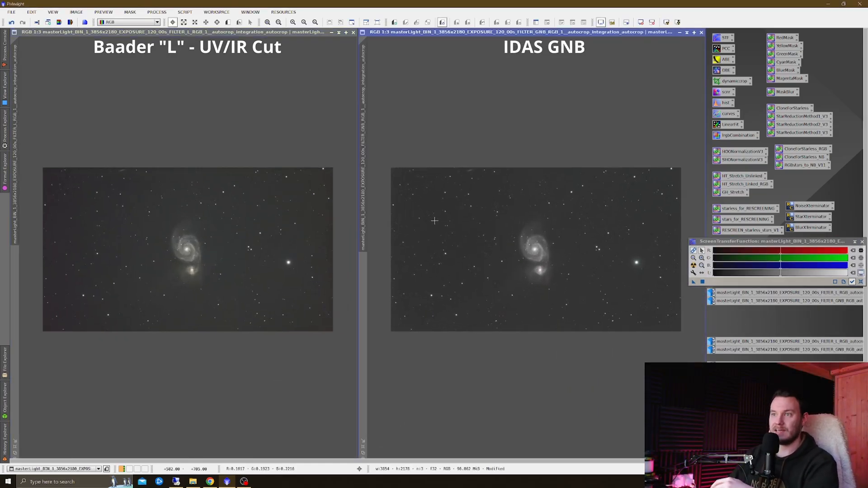
mouse_move(321, 227)
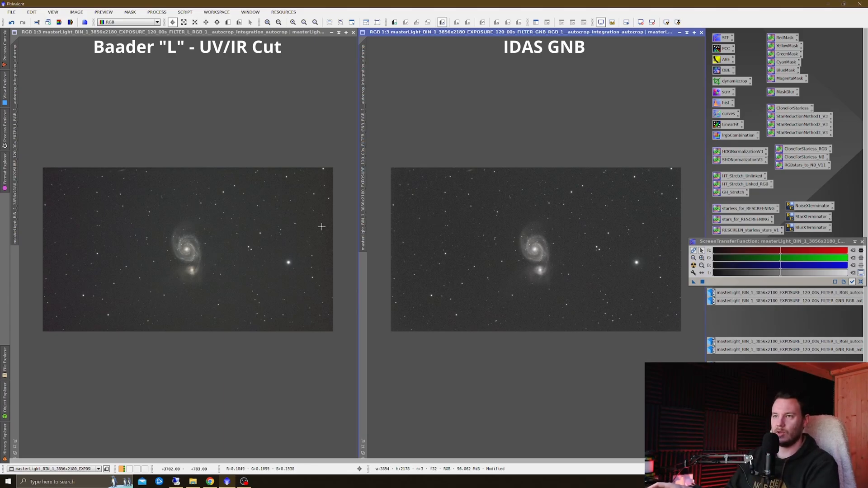
mouse_move(338, 218)
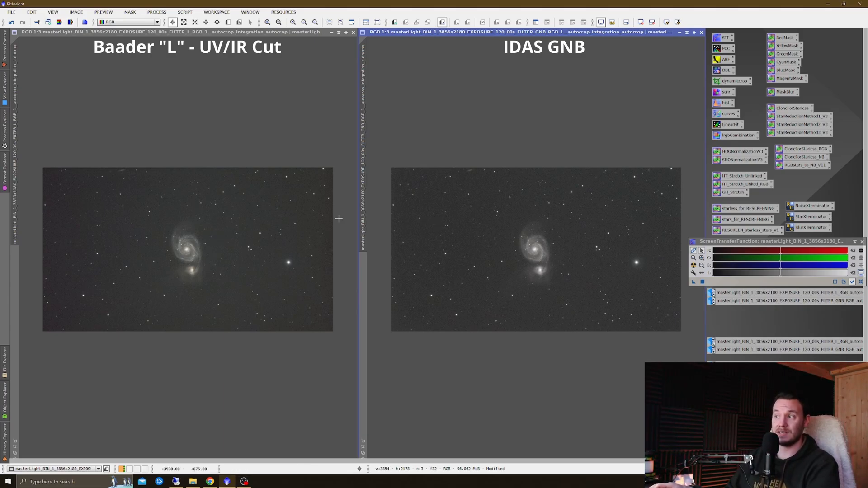
mouse_move(541, 231)
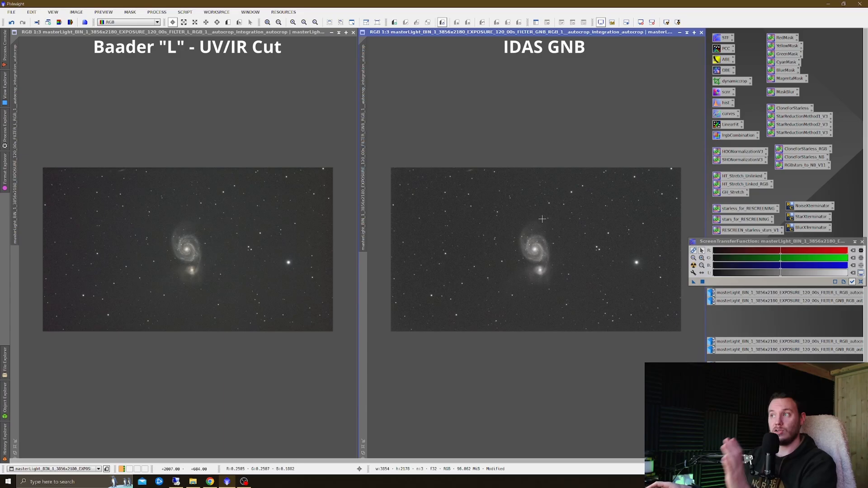
mouse_move(611, 218)
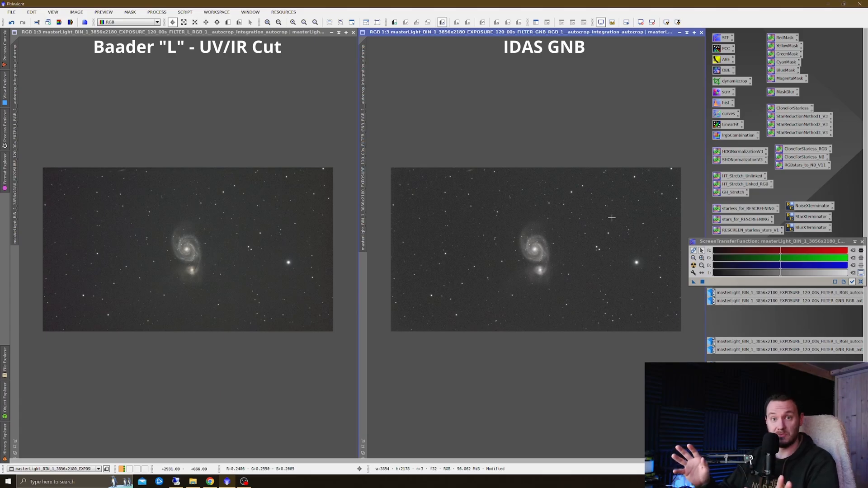
mouse_move(234, 260)
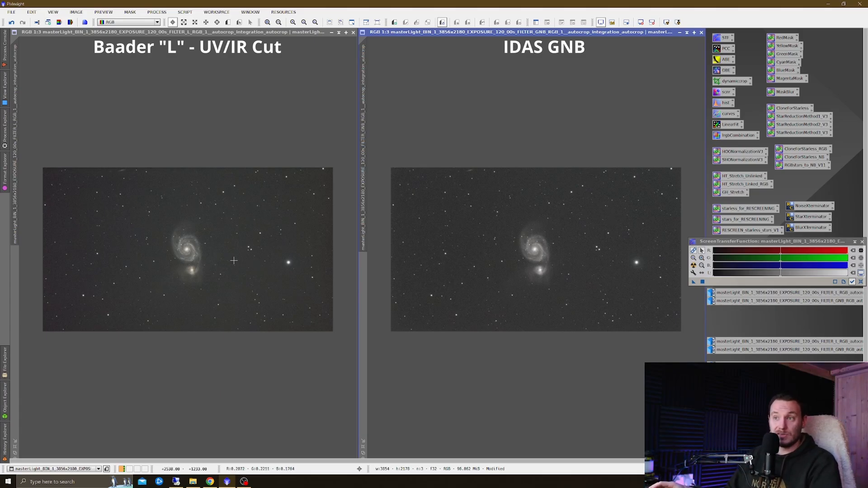
mouse_move(634, 269)
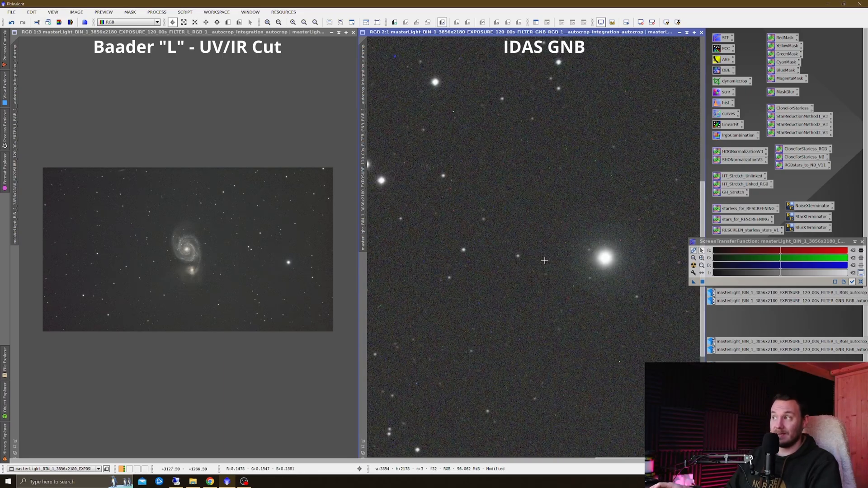
mouse_move(572, 298)
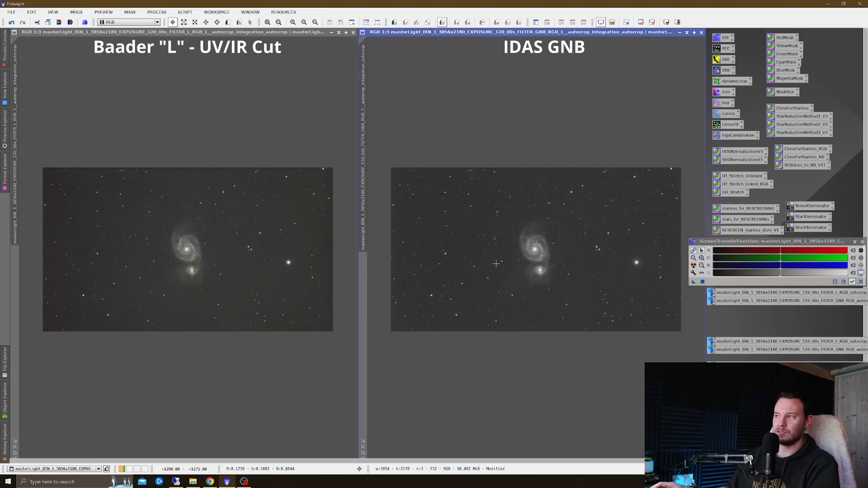
mouse_move(245, 255)
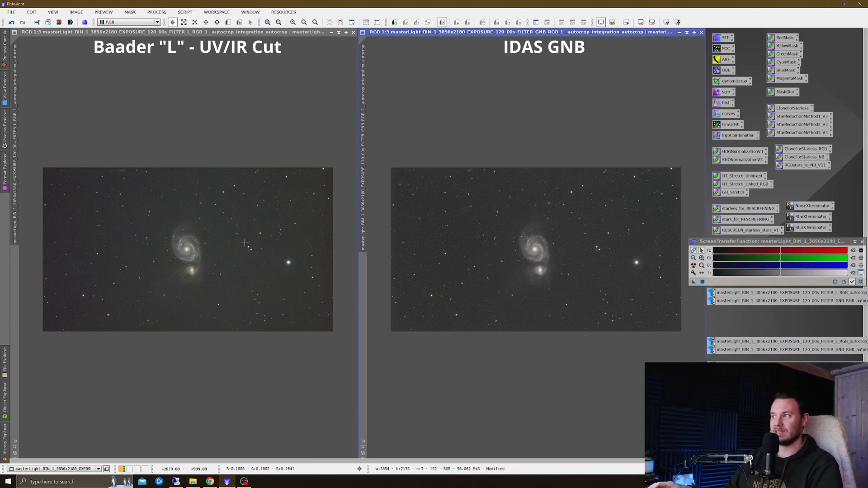
mouse_move(203, 261)
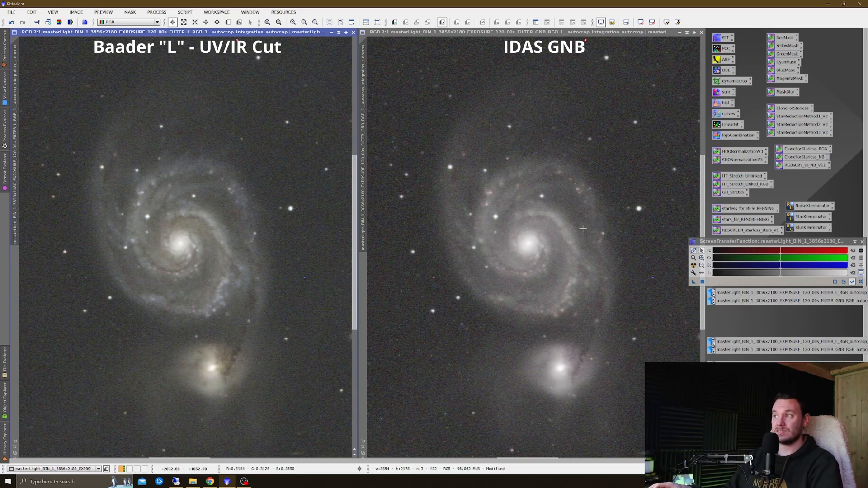
mouse_move(494, 141)
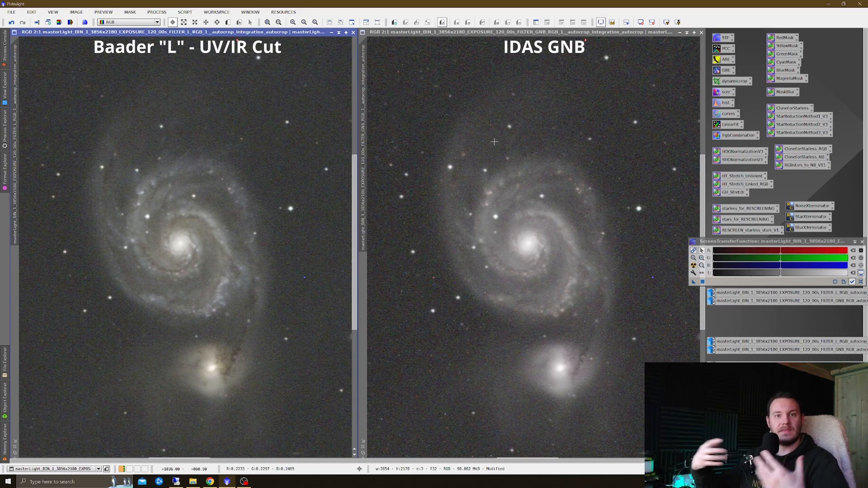
mouse_move(562, 136)
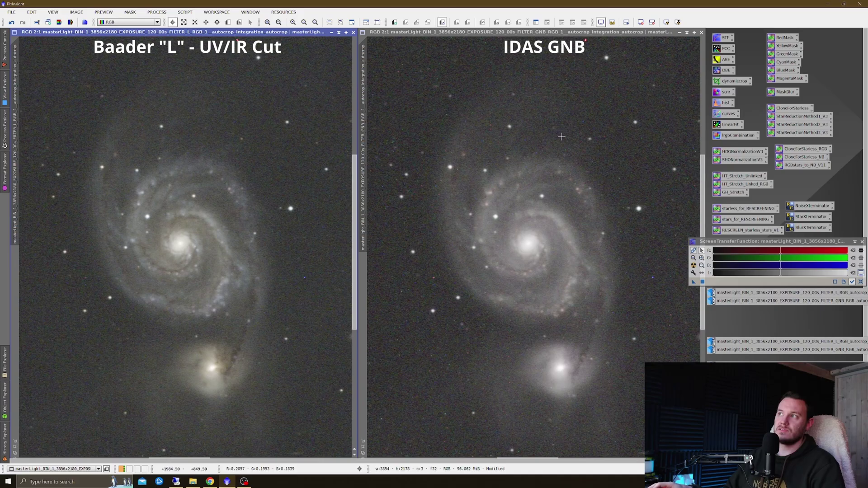
mouse_move(538, 158)
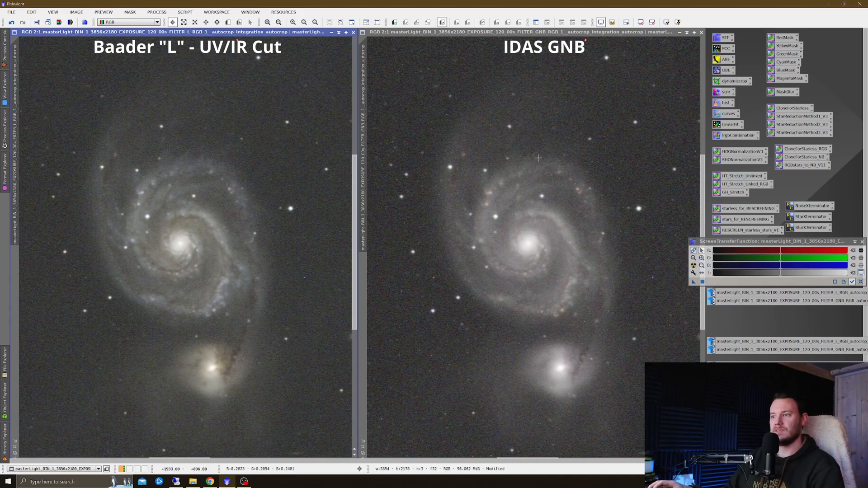
mouse_move(537, 207)
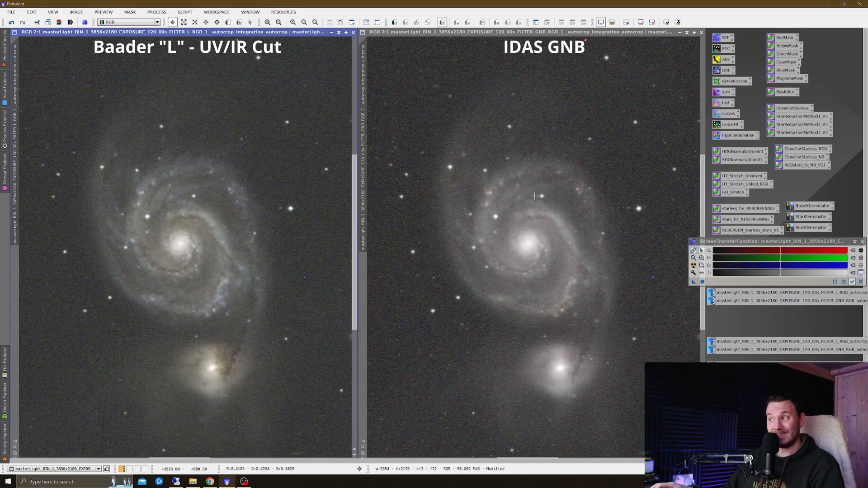
mouse_move(162, 299)
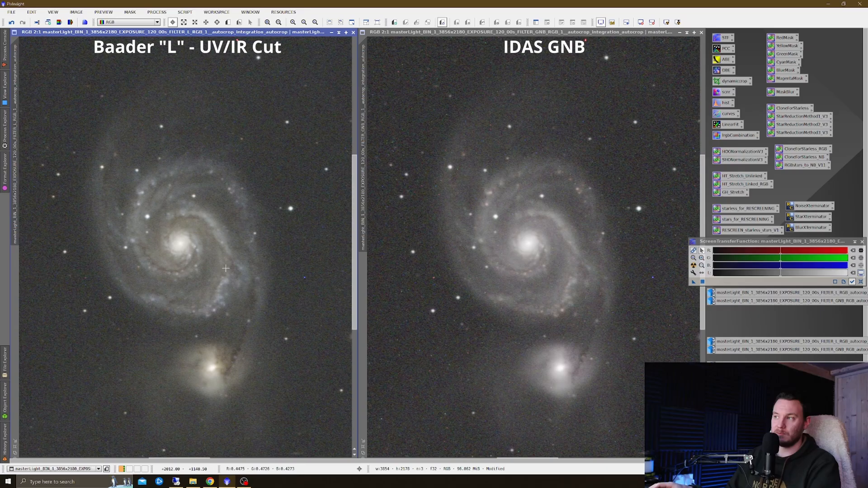
mouse_move(529, 247)
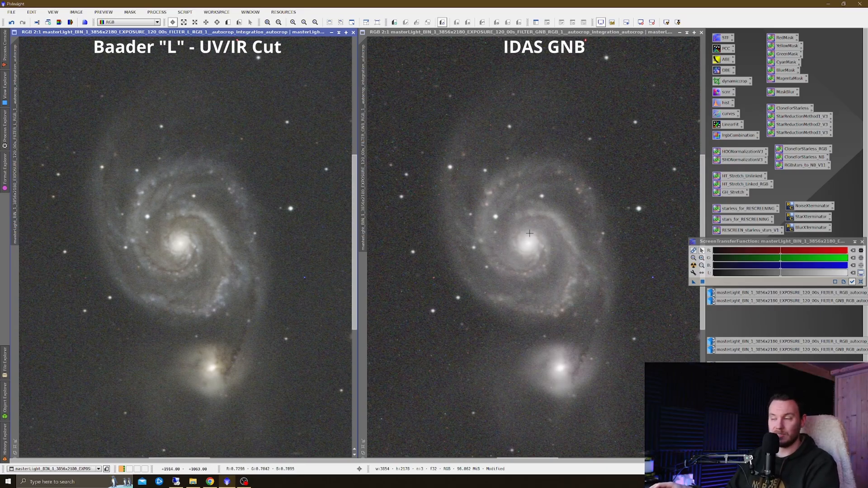
mouse_move(557, 224)
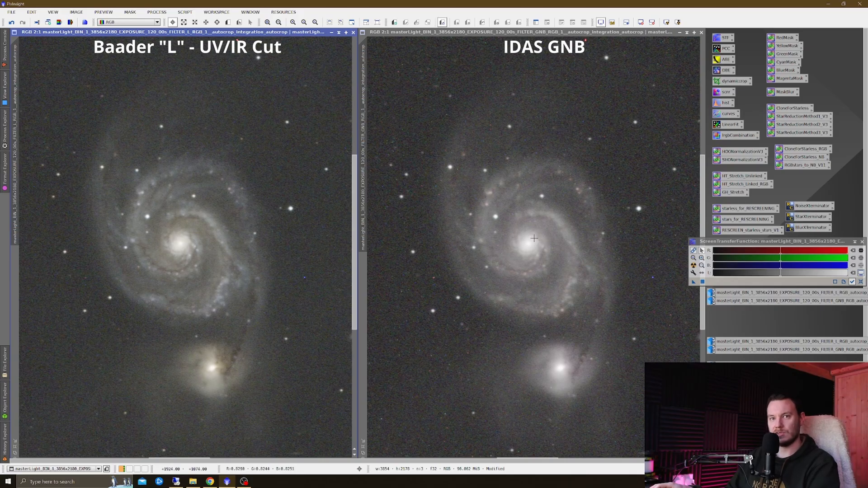
mouse_move(535, 255)
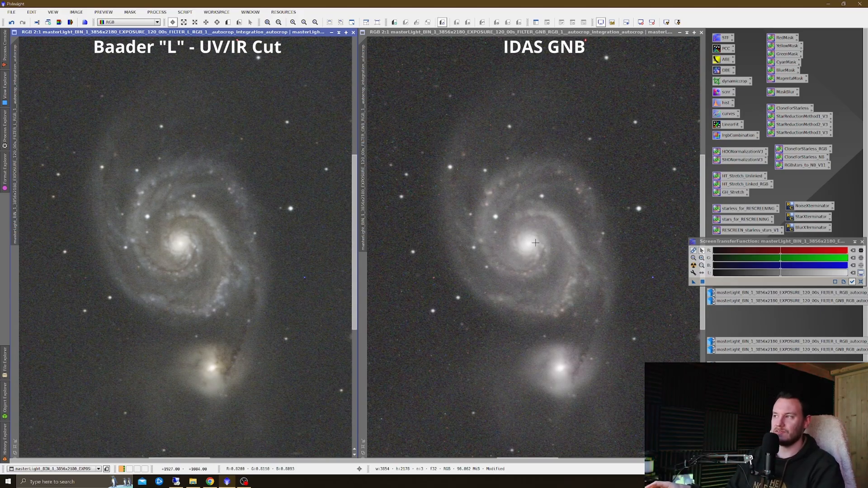
mouse_move(537, 281)
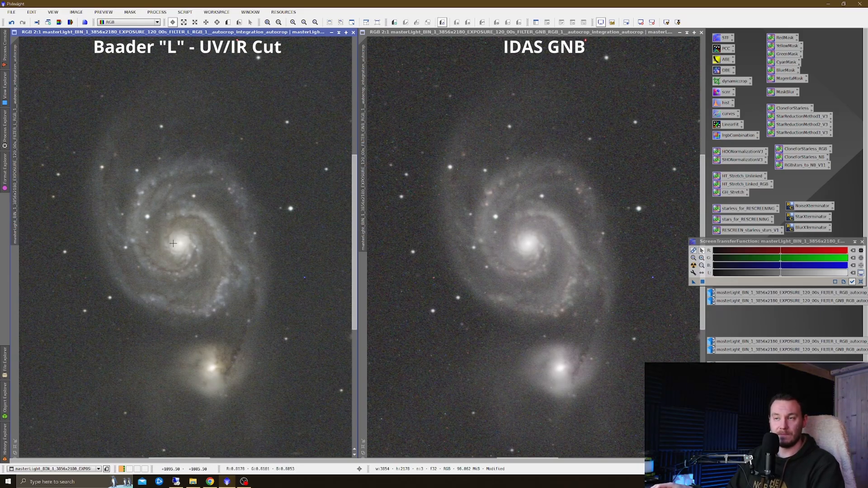
mouse_move(176, 251)
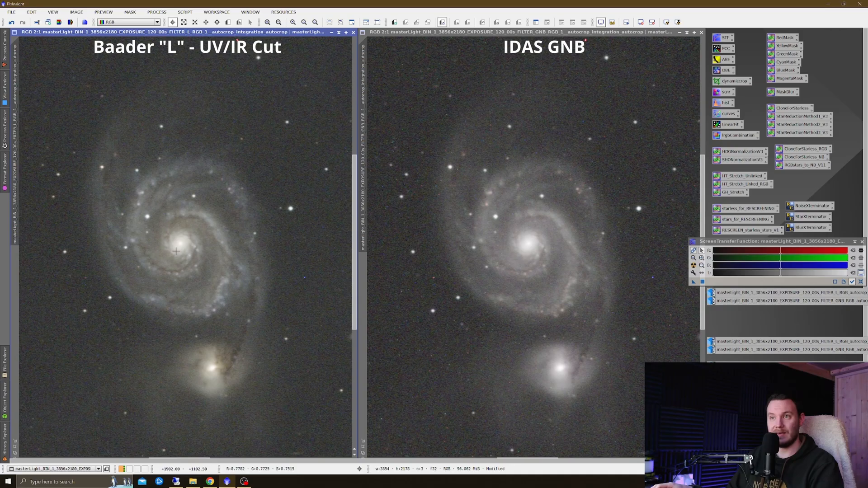
mouse_move(512, 248)
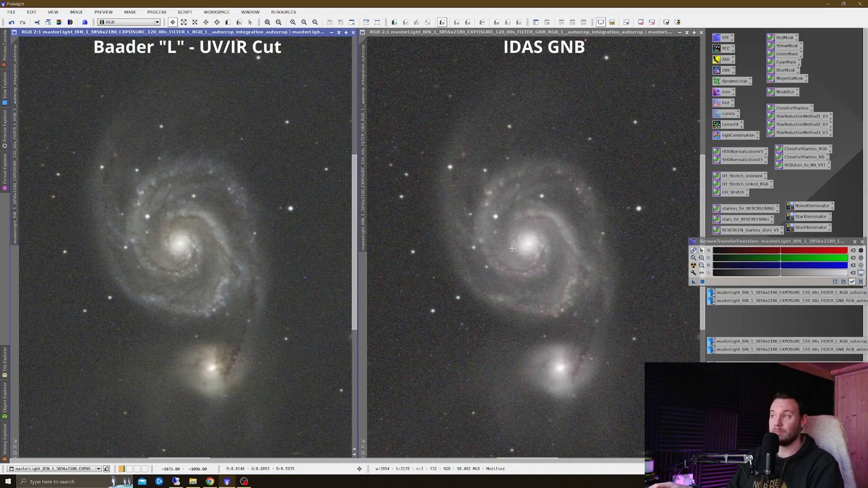
mouse_move(517, 249)
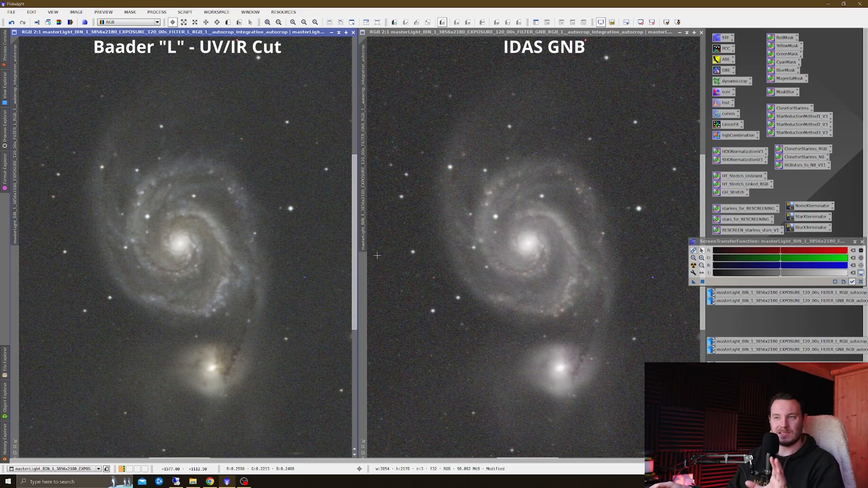
mouse_move(542, 298)
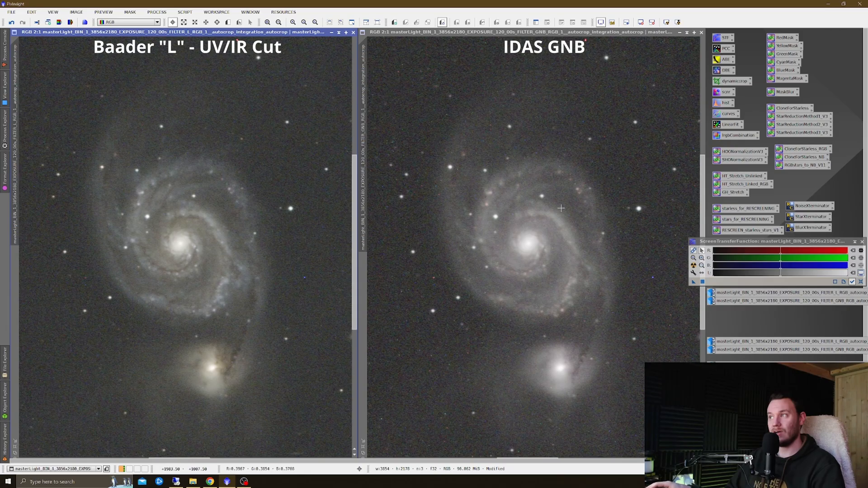
mouse_move(484, 205)
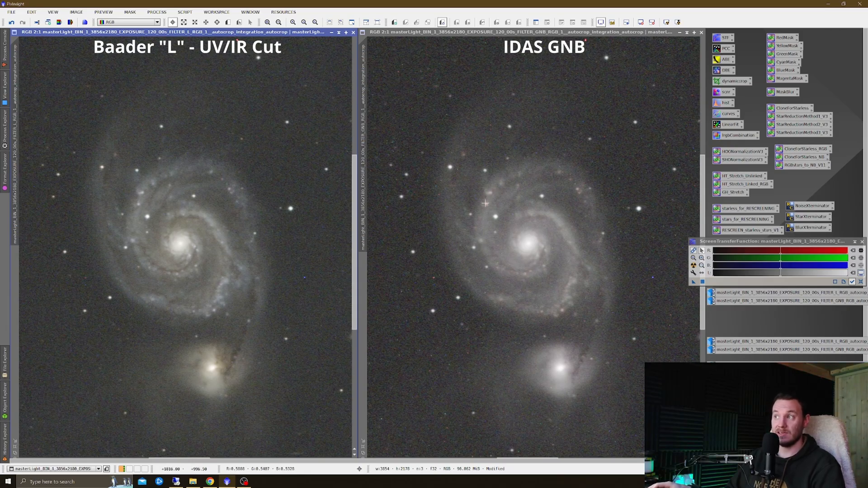
mouse_move(193, 256)
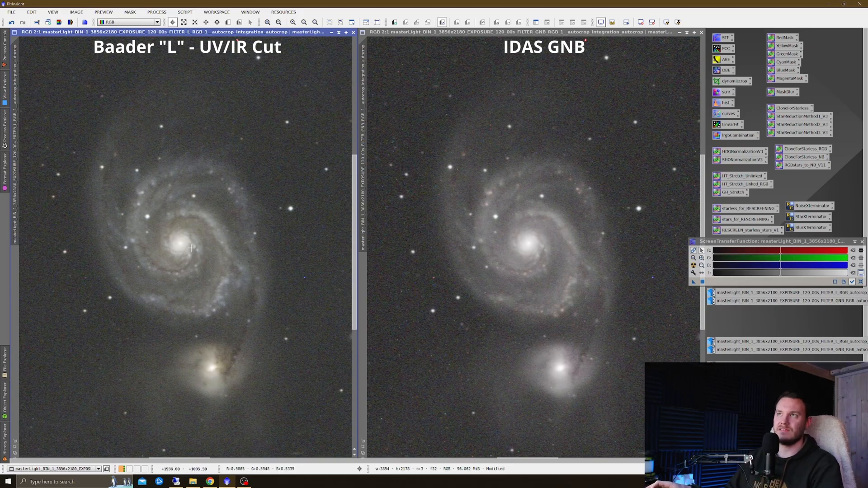
mouse_move(192, 262)
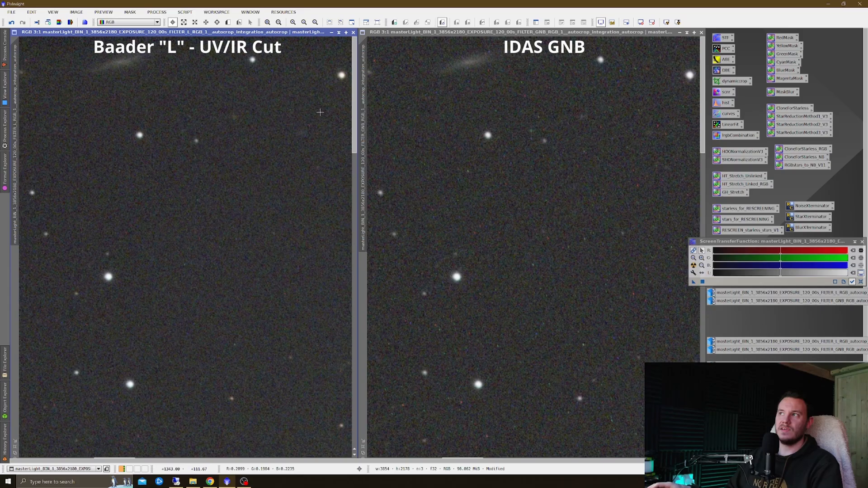
mouse_move(239, 217)
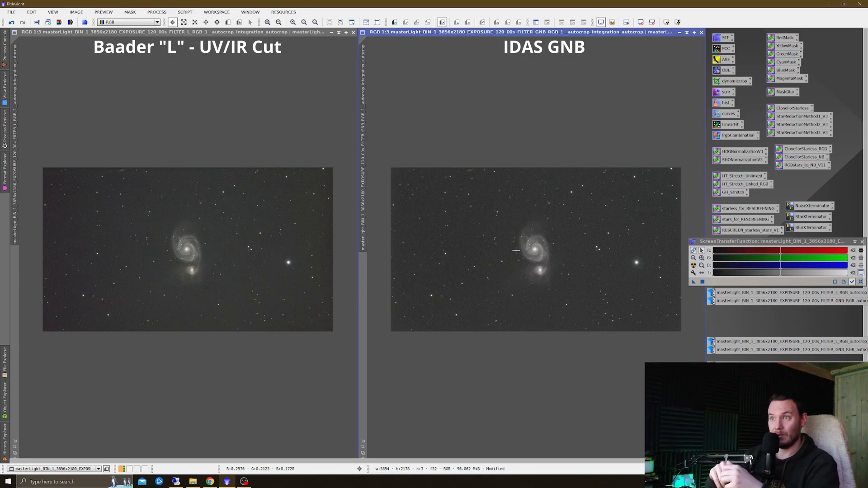
mouse_move(492, 243)
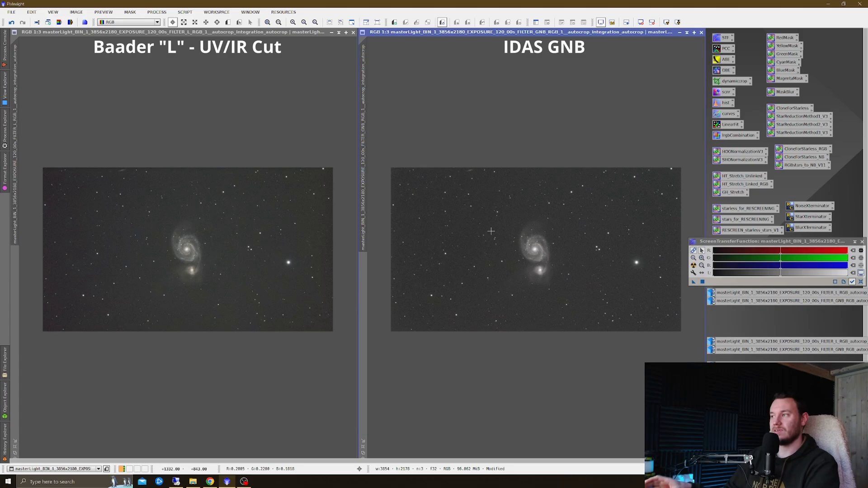
mouse_move(331, 42)
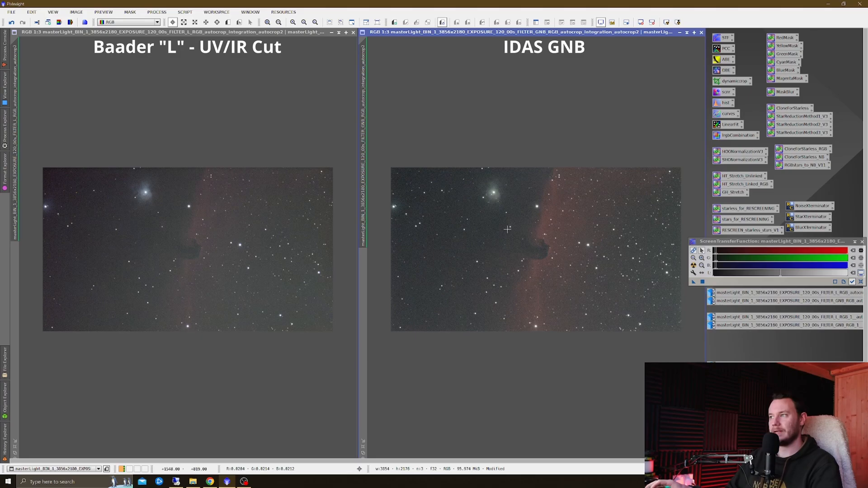
mouse_move(470, 266)
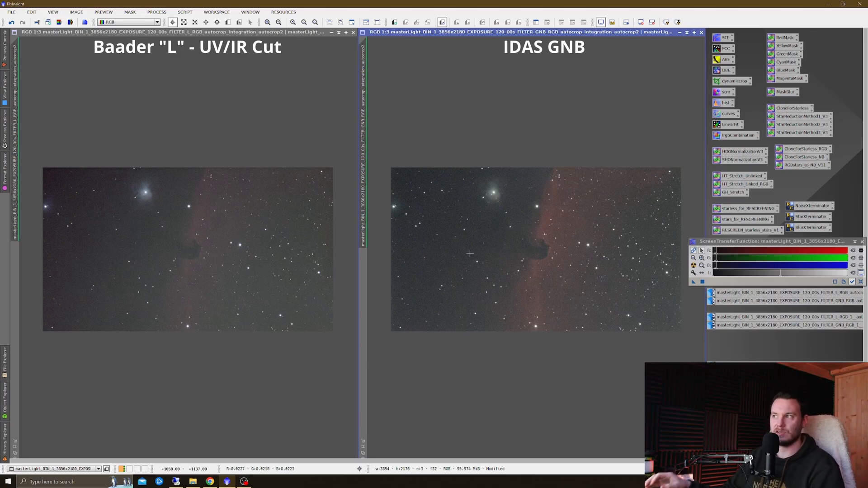
mouse_move(174, 233)
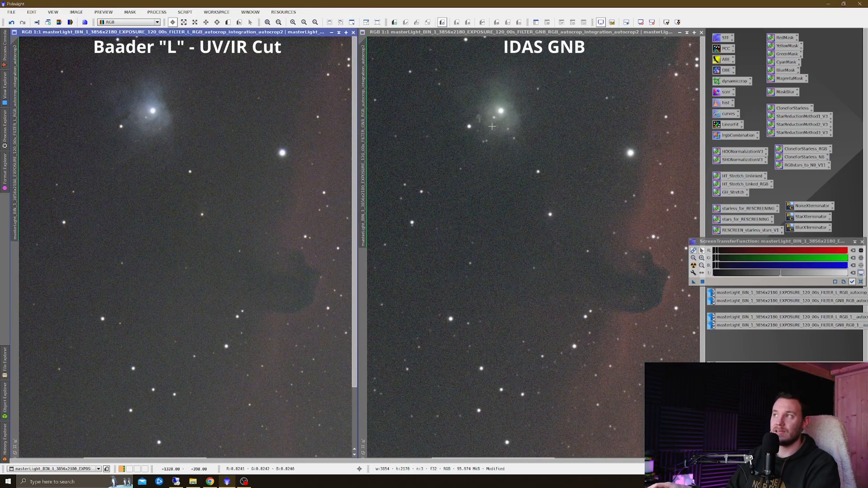
mouse_move(504, 129)
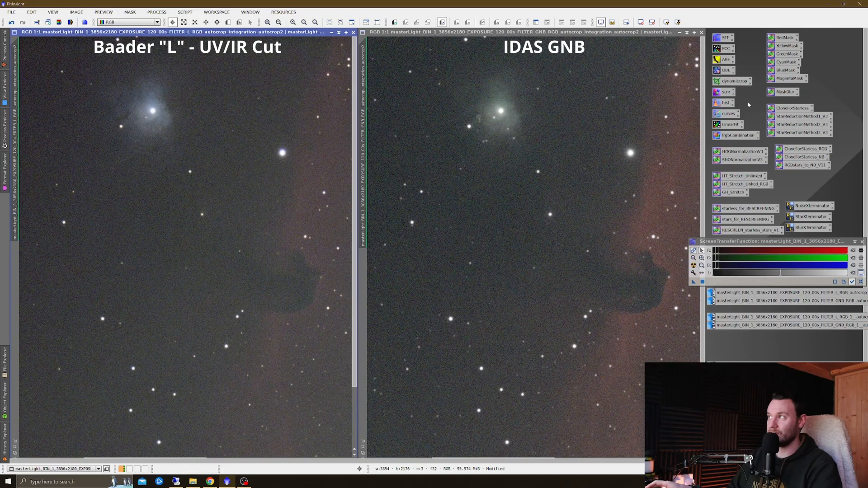
mouse_move(613, 137)
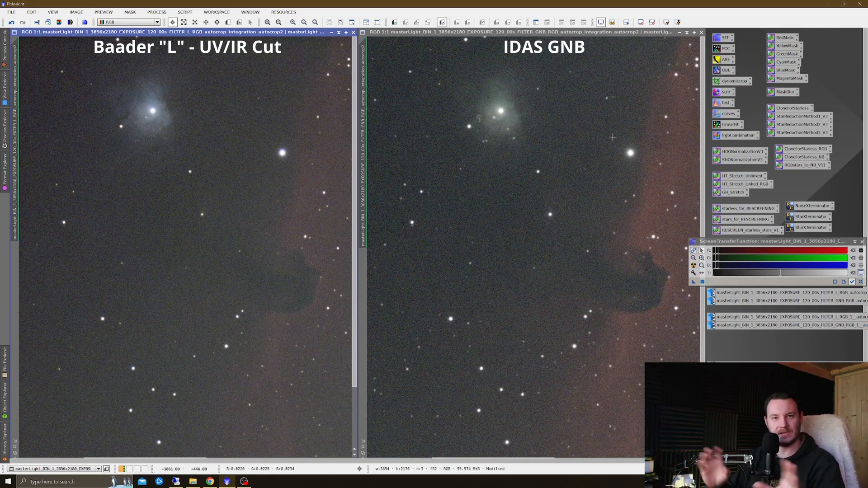
mouse_move(231, 297)
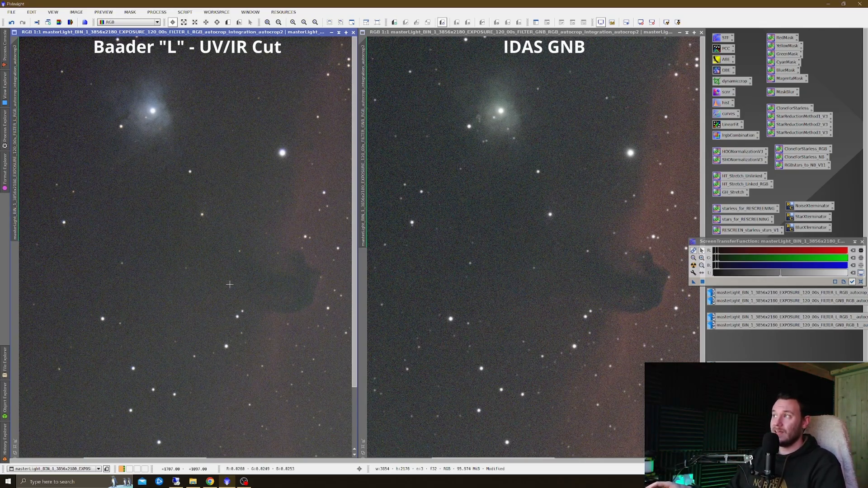
mouse_move(617, 262)
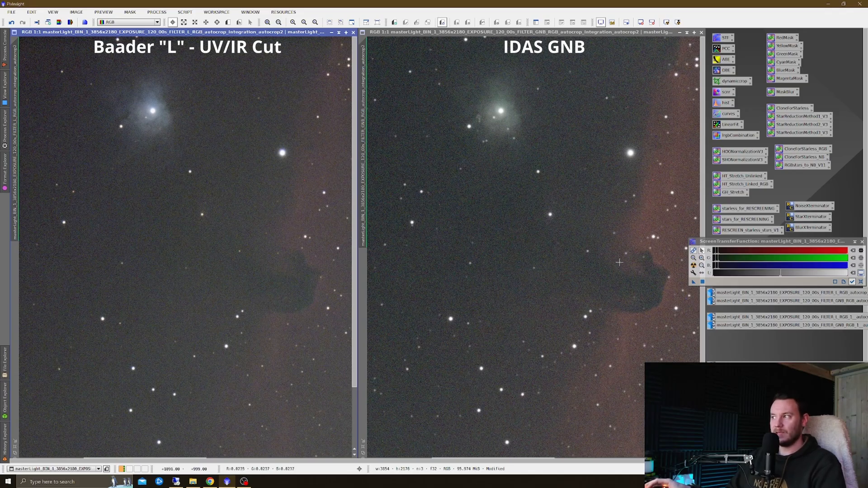
mouse_move(647, 264)
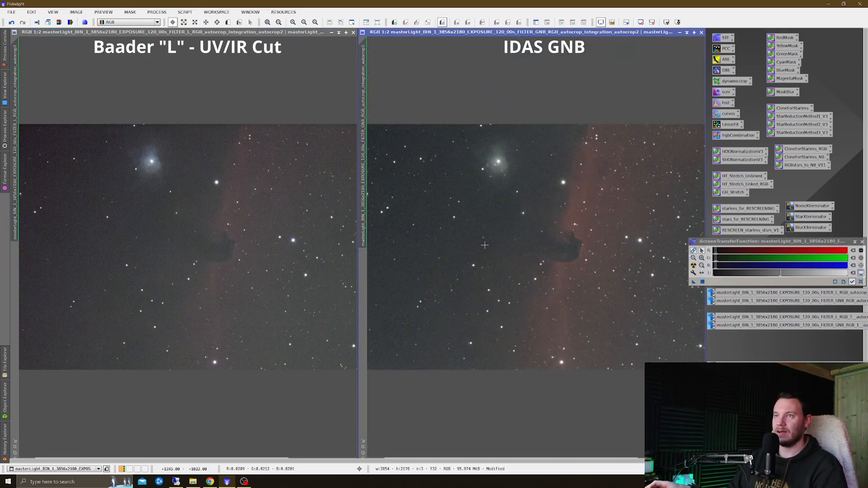
mouse_move(423, 245)
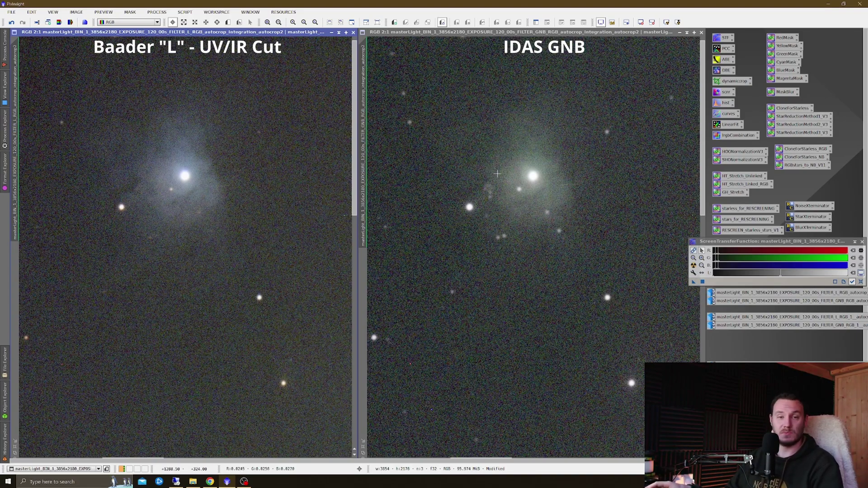
mouse_move(497, 179)
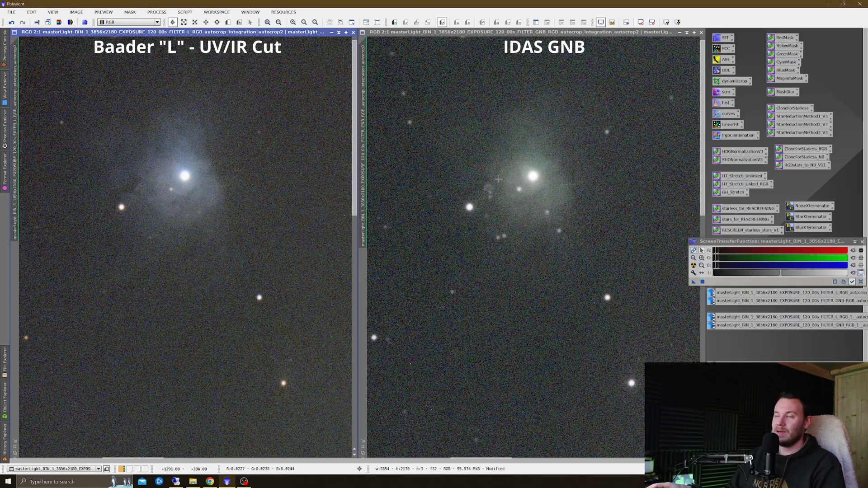
mouse_move(197, 152)
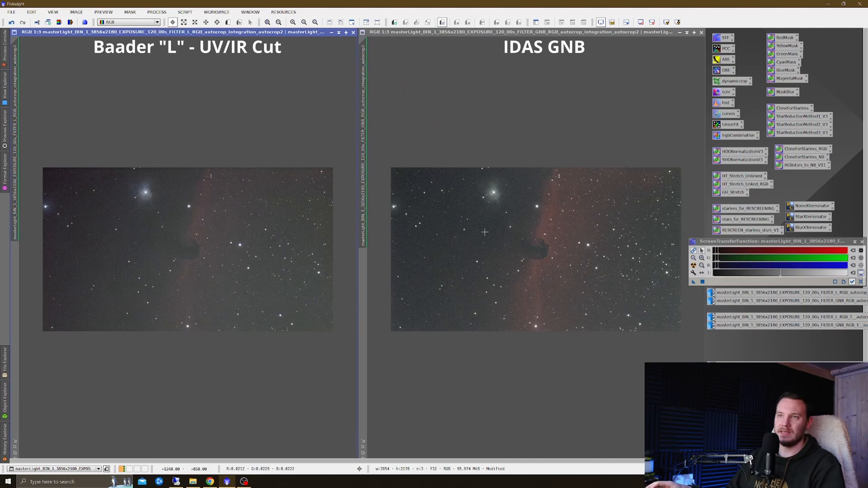
mouse_move(477, 246)
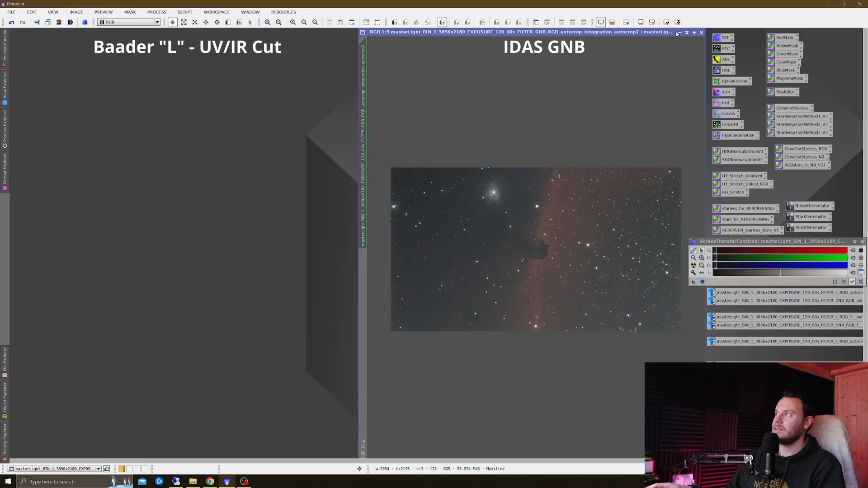
Step: Put away the Horsehead comparison to make room for the 60 s bright-star sub-exposures
click(698, 32)
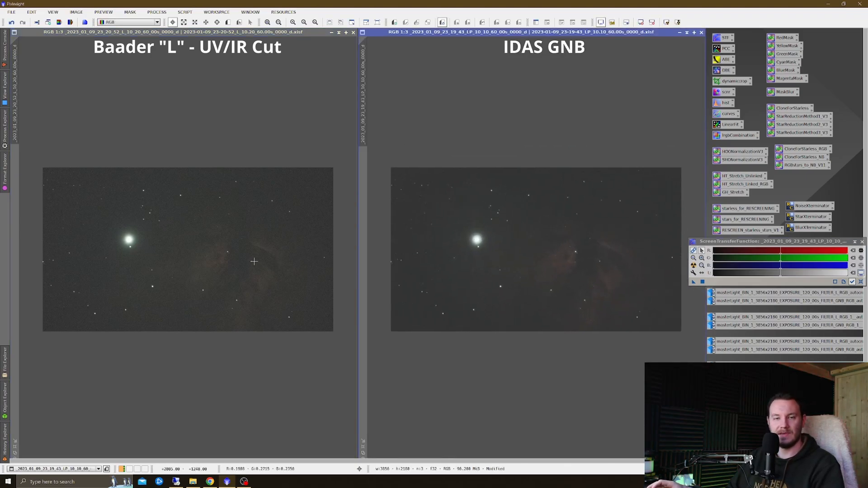
mouse_move(252, 264)
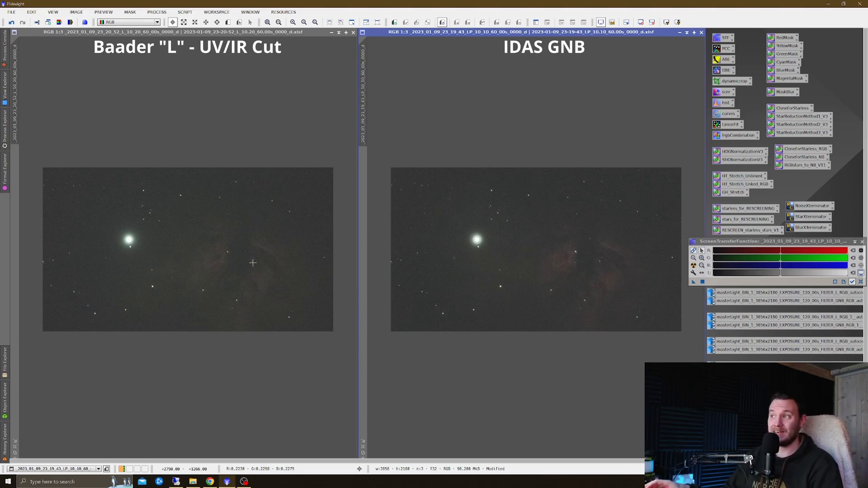
mouse_move(326, 236)
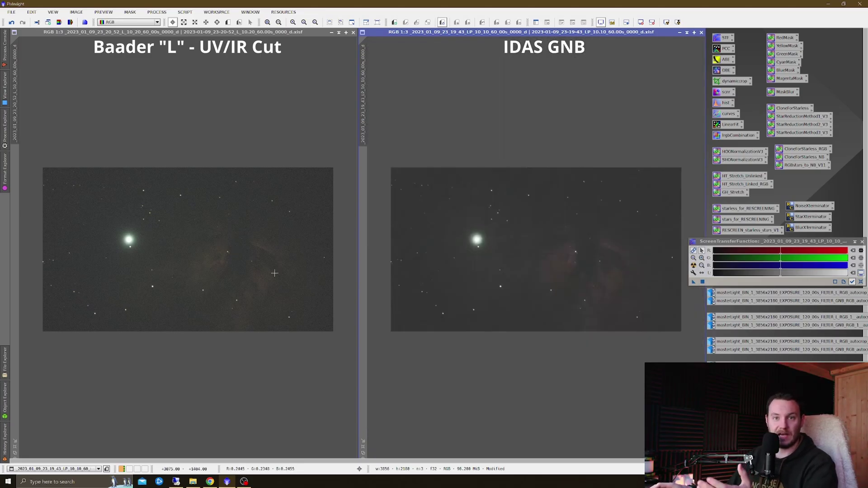
mouse_move(488, 266)
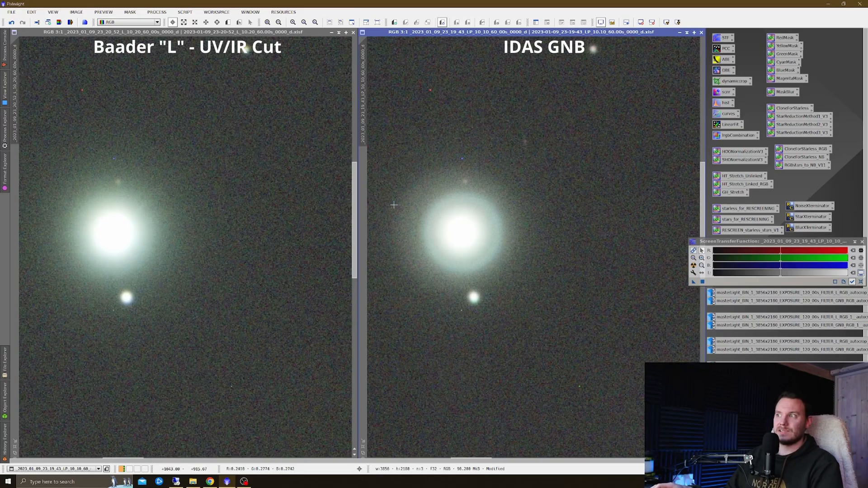
mouse_move(501, 246)
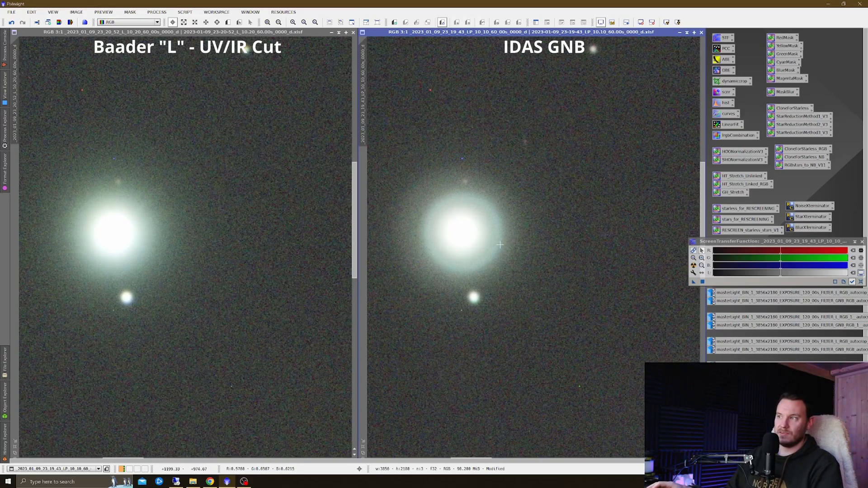
mouse_move(156, 256)
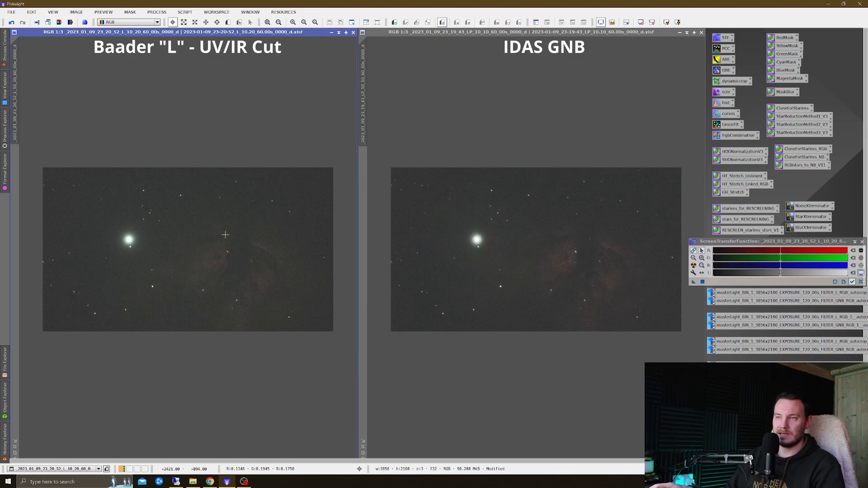
mouse_move(246, 219)
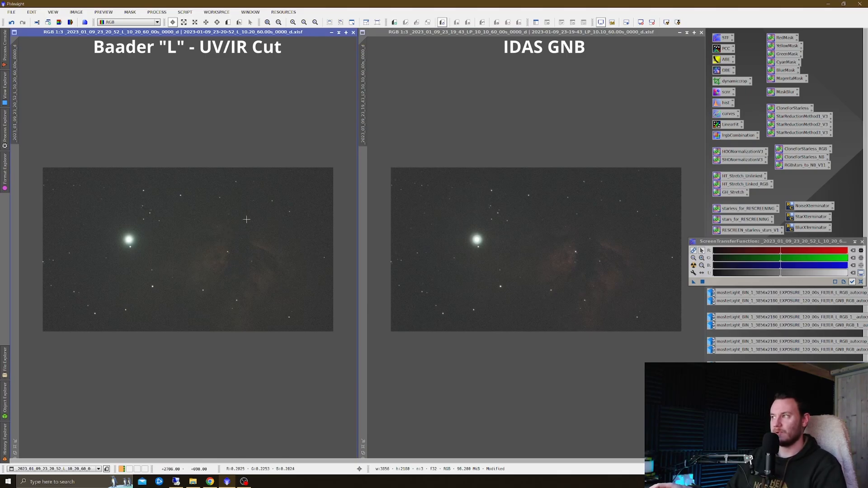
mouse_move(294, 82)
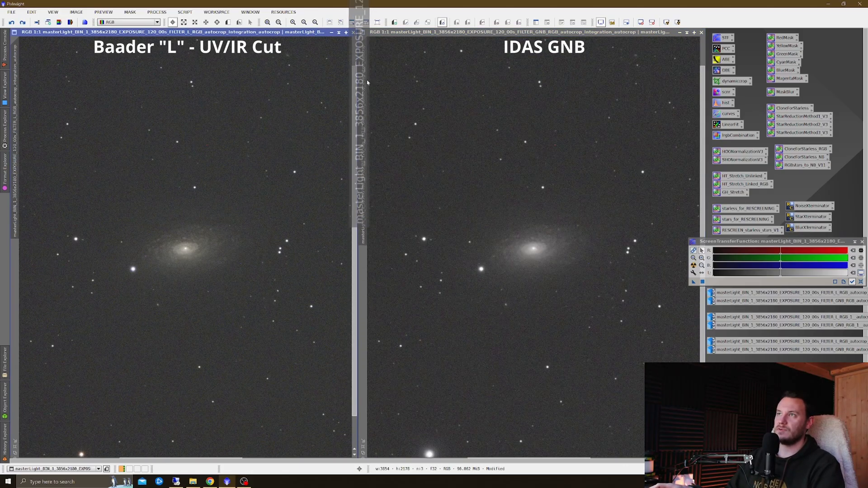
mouse_move(214, 261)
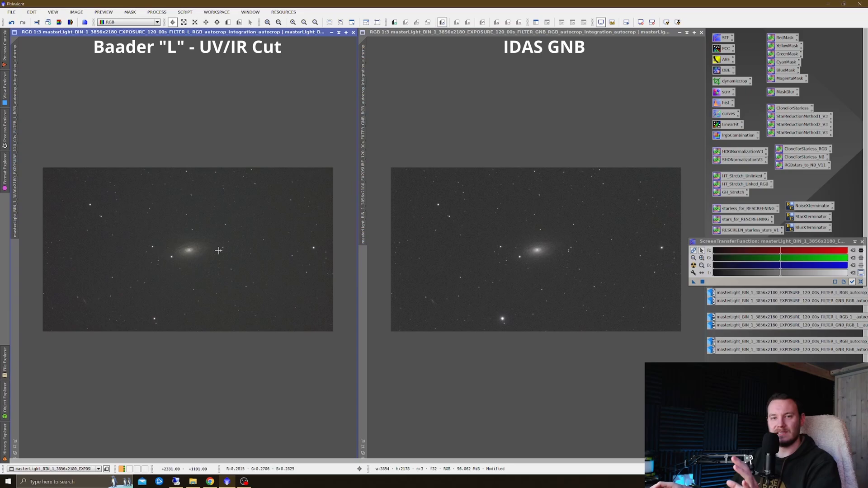
mouse_move(180, 250)
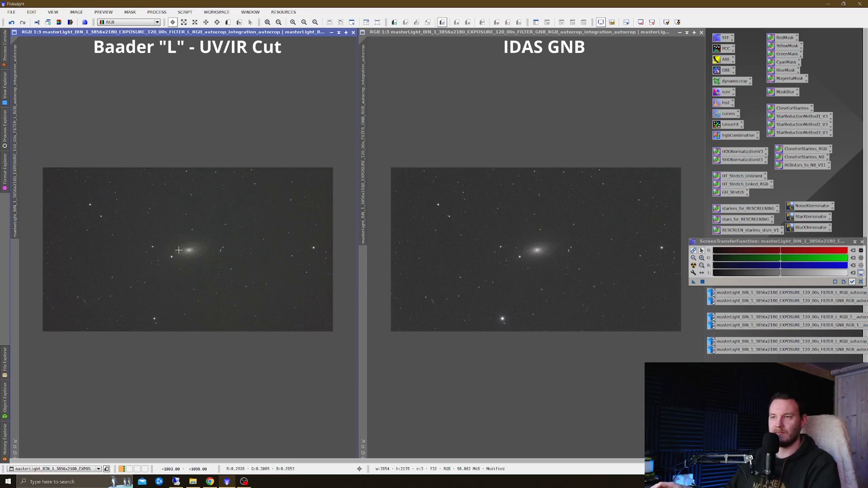
mouse_move(574, 262)
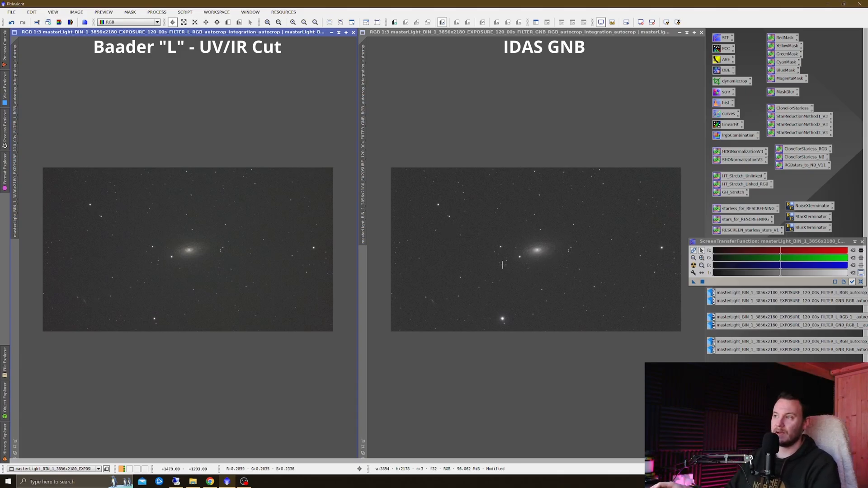
mouse_move(291, 278)
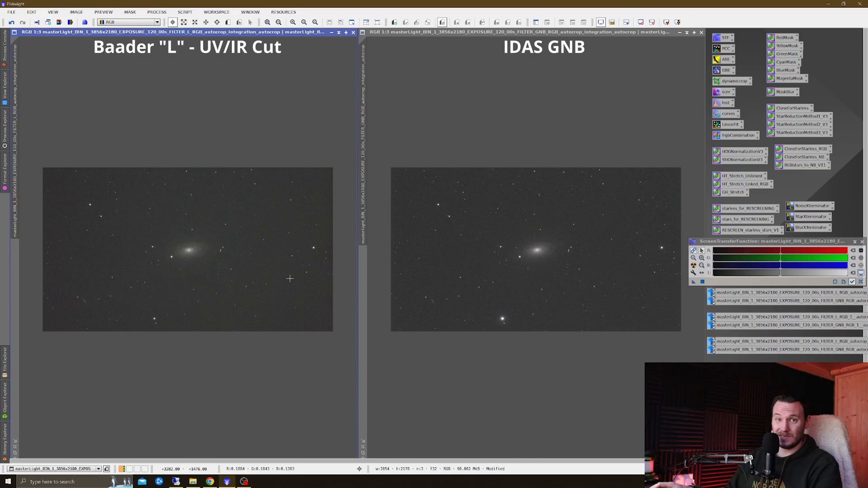
mouse_move(502, 322)
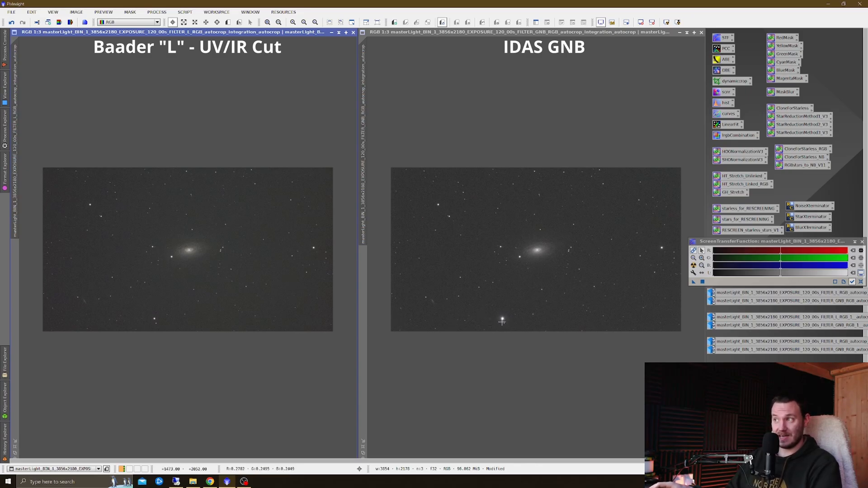
mouse_move(333, 332)
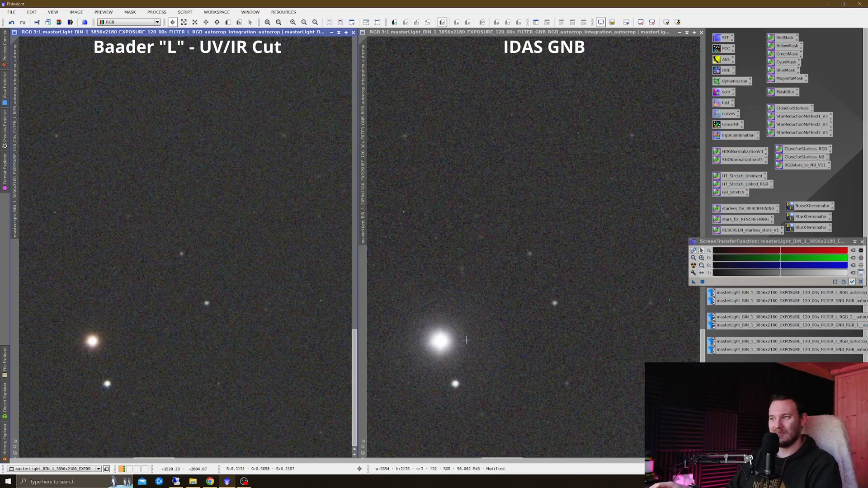
mouse_move(441, 347)
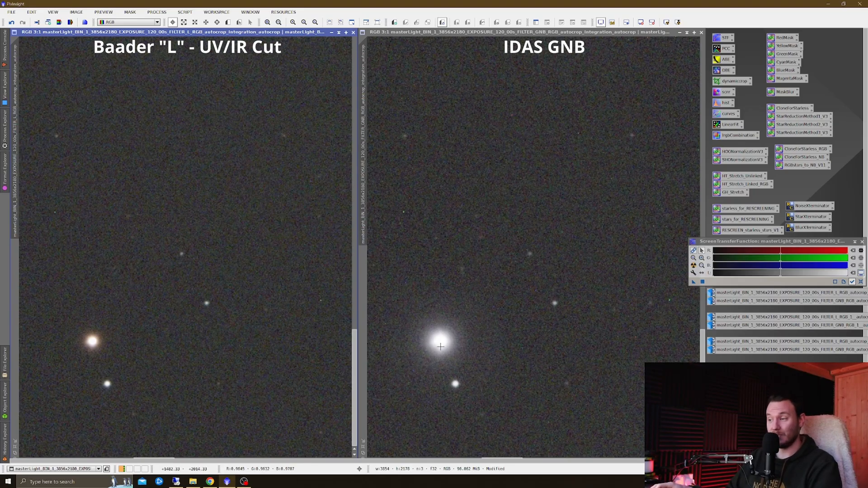
mouse_move(447, 349)
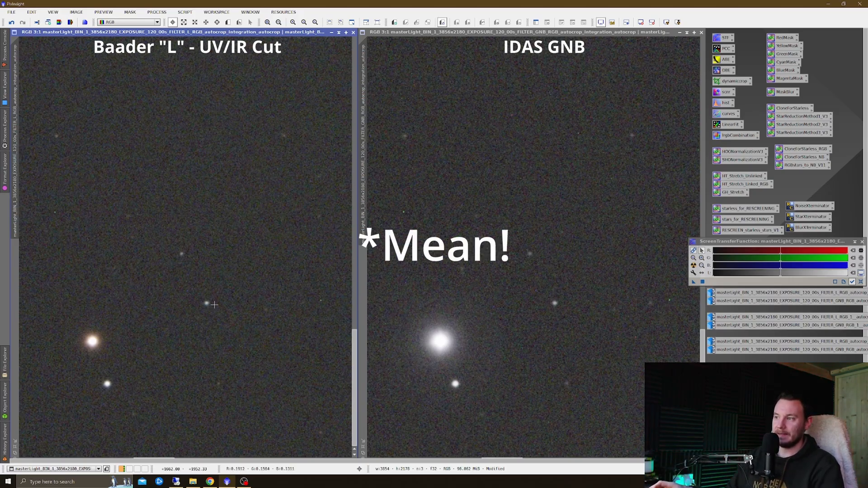
mouse_move(206, 372)
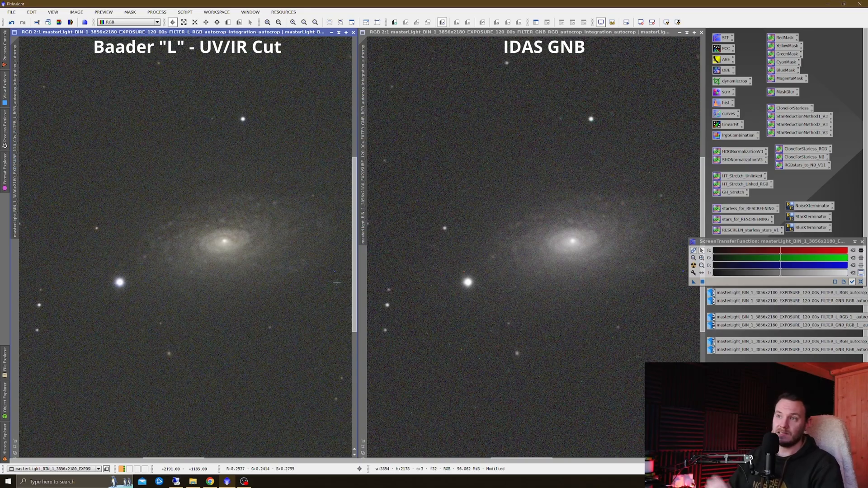
mouse_move(233, 255)
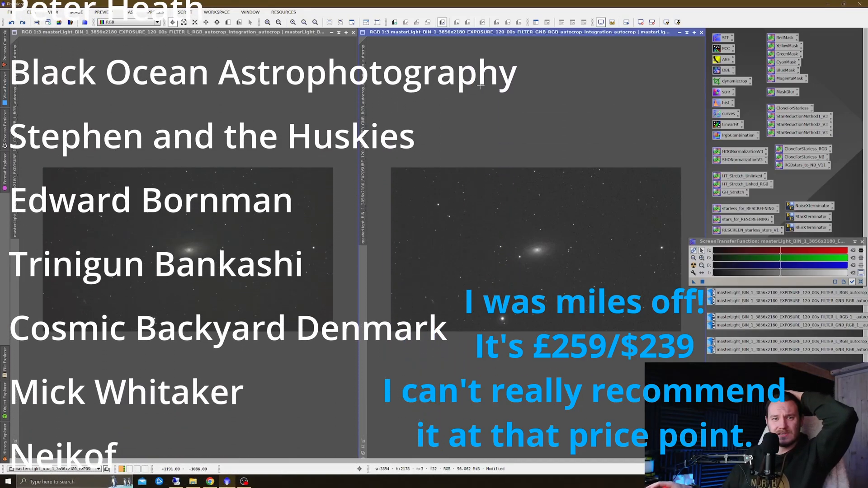
Step: Zoom both galaxy frames back out to 1:3 so the whole fields show side by side
scroll(down, 3)
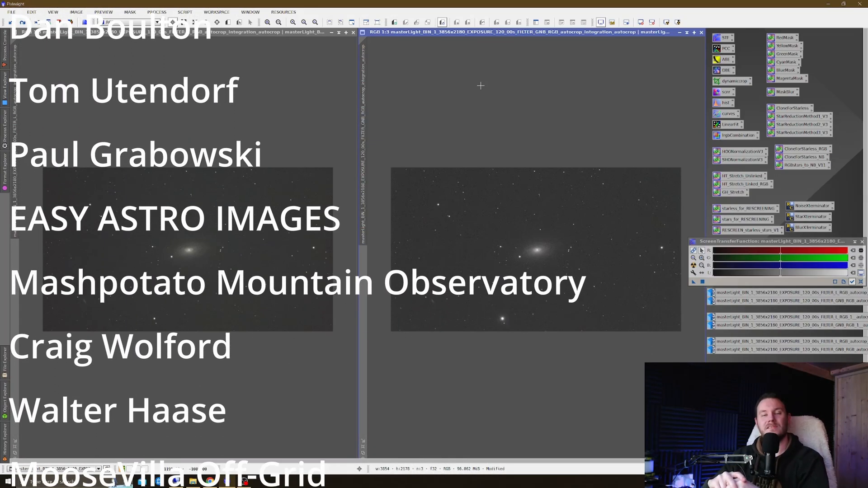
scroll(down, 3)
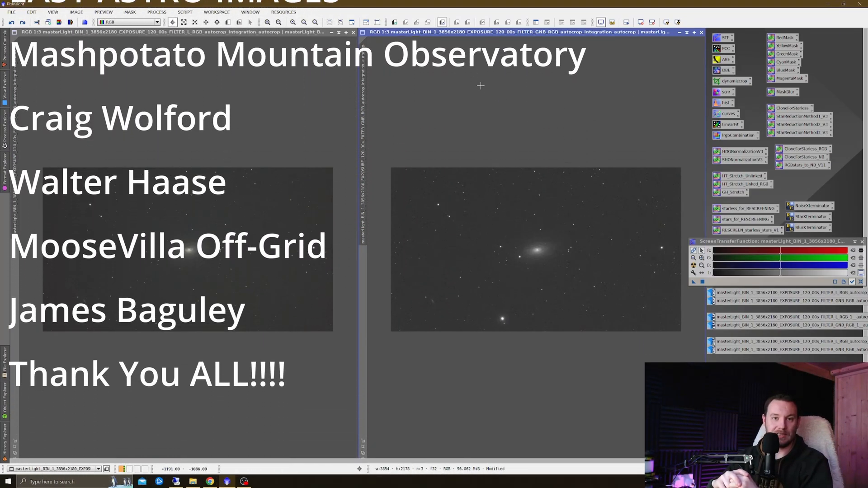